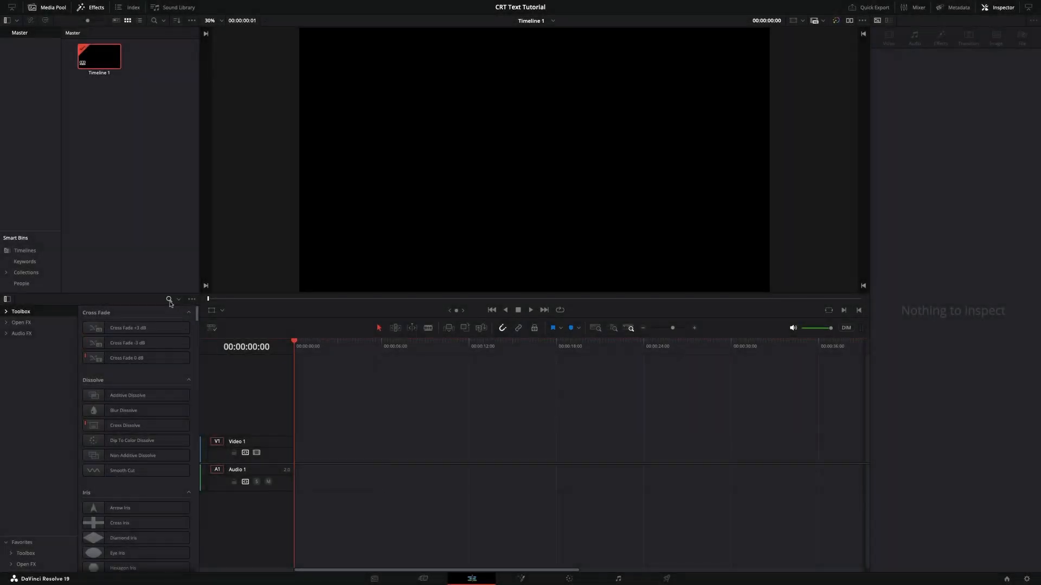
Step: Search Effects for 'fusion' and place a Fusion Composition at the start of V1
{"action": "type", "text": "fusion"}
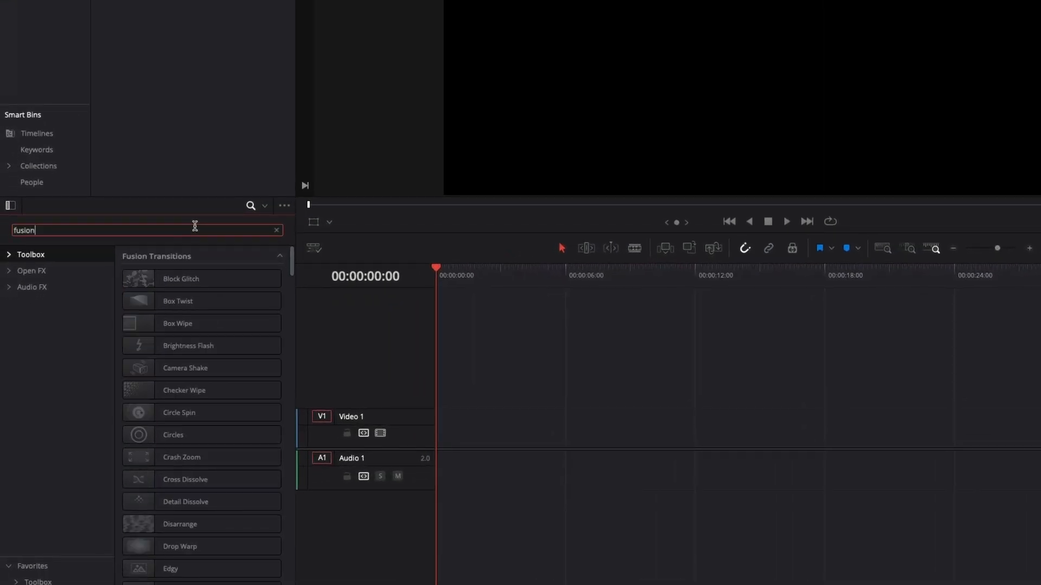
{"action": "type", "text": "co"}
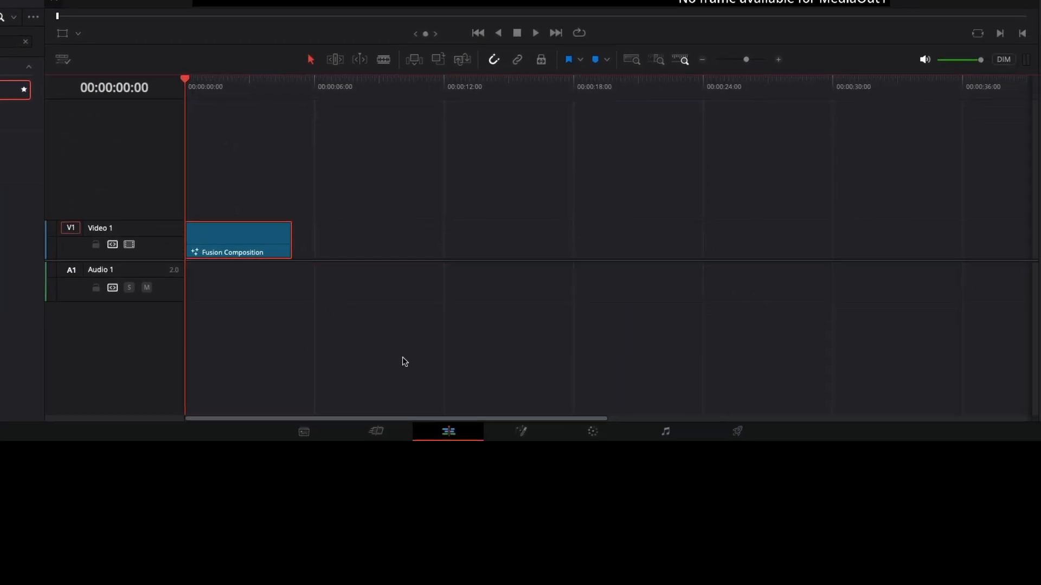
Step: Open the clip in the Fusion node editor and add Background1 feeding MediaOut1
{"action": "left_click", "coordinate": [521, 433]}
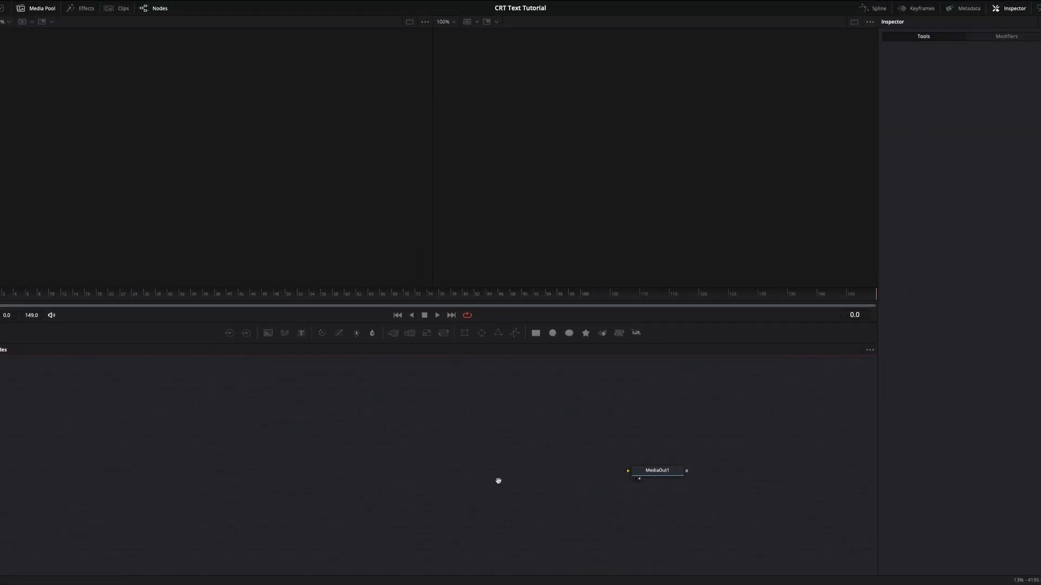
{"action": "mouse_move", "coordinate": [267, 335]}
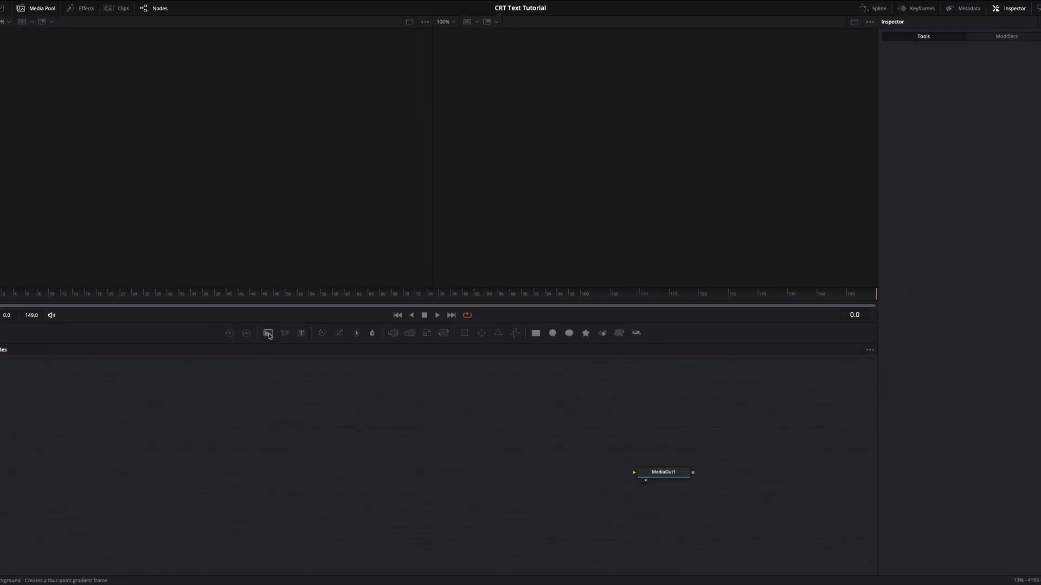
{"action": "left_click", "coordinate": [267, 333]}
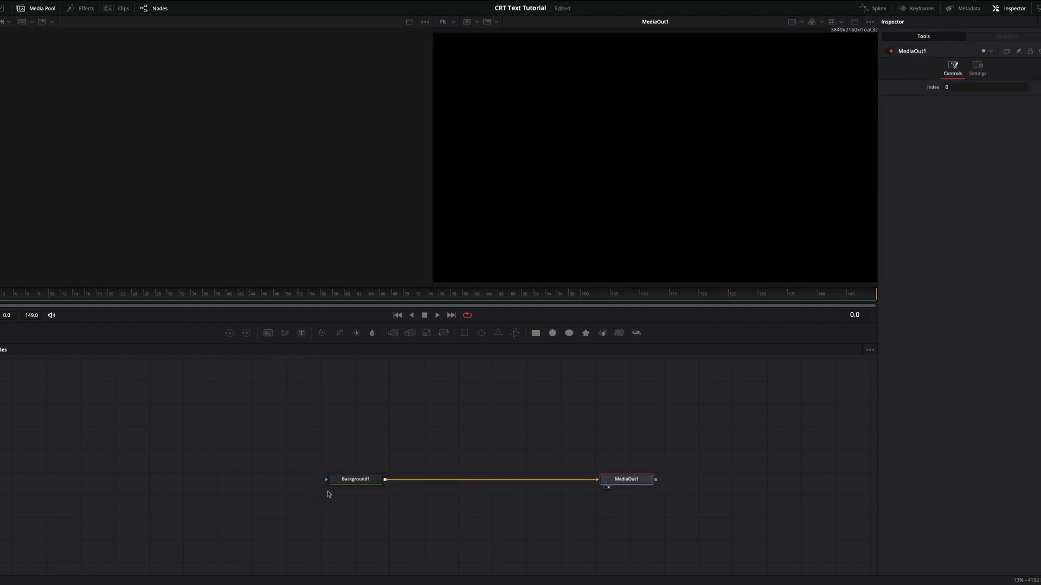
{"action": "left_click", "coordinate": [355, 479]}
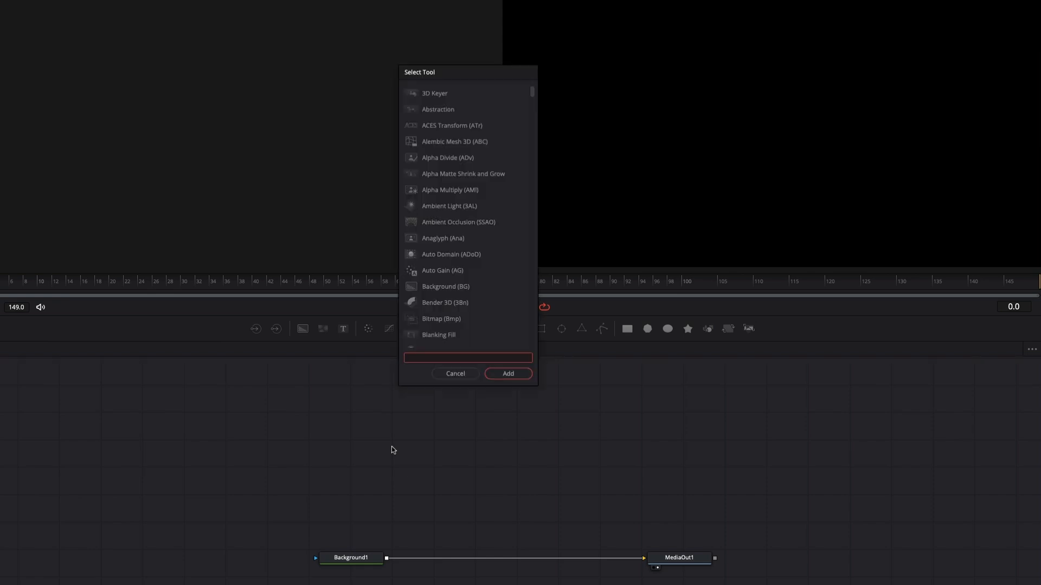
Step: Add a Text node reading CRT, sized up and set in Archivo Condensed
{"action": "left_click", "coordinate": [507, 373]}
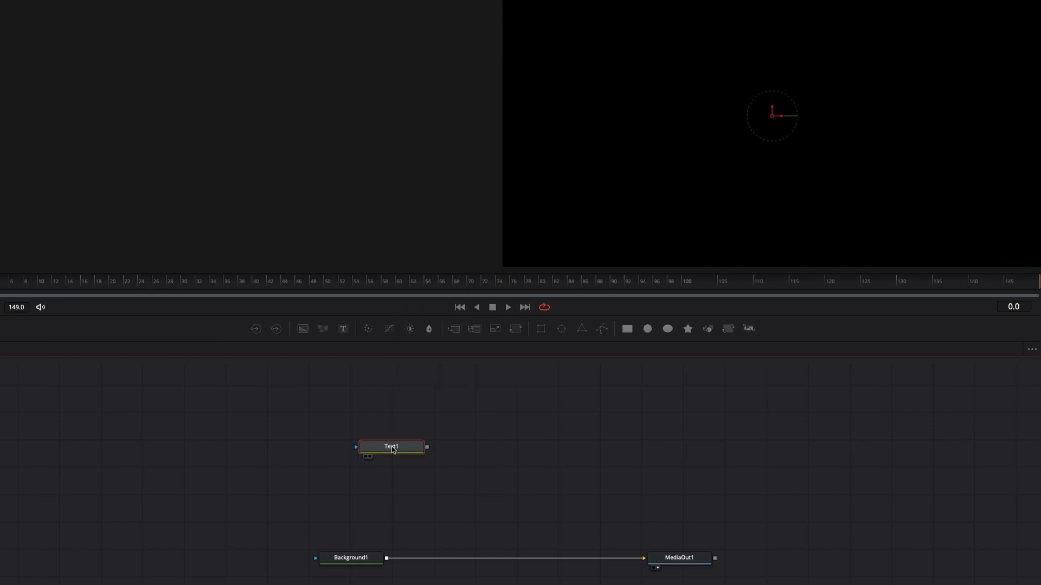
{"action": "double_click", "coordinate": [391, 447]}
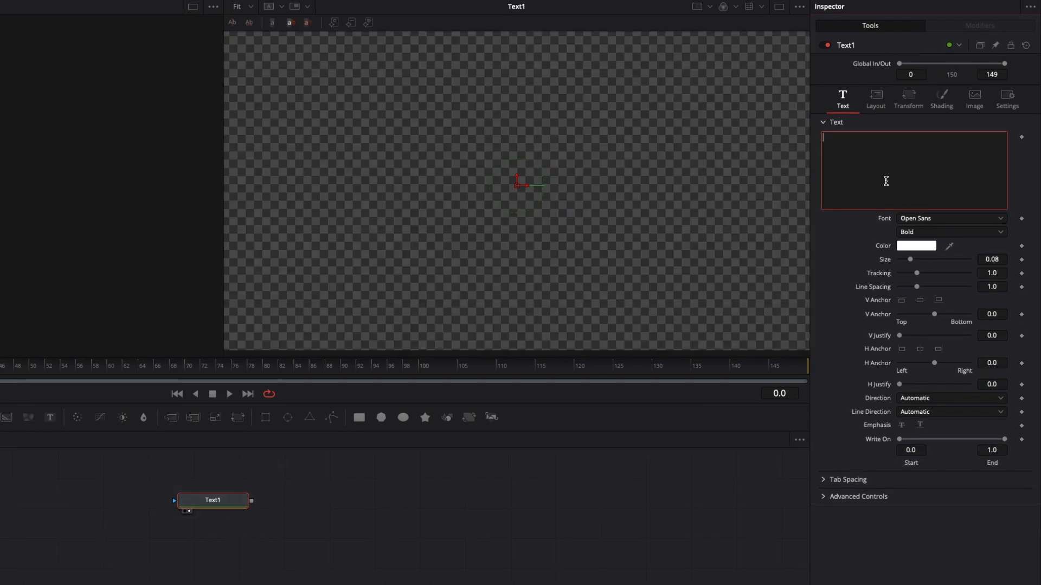
{"action": "left_click", "coordinate": [951, 218]}
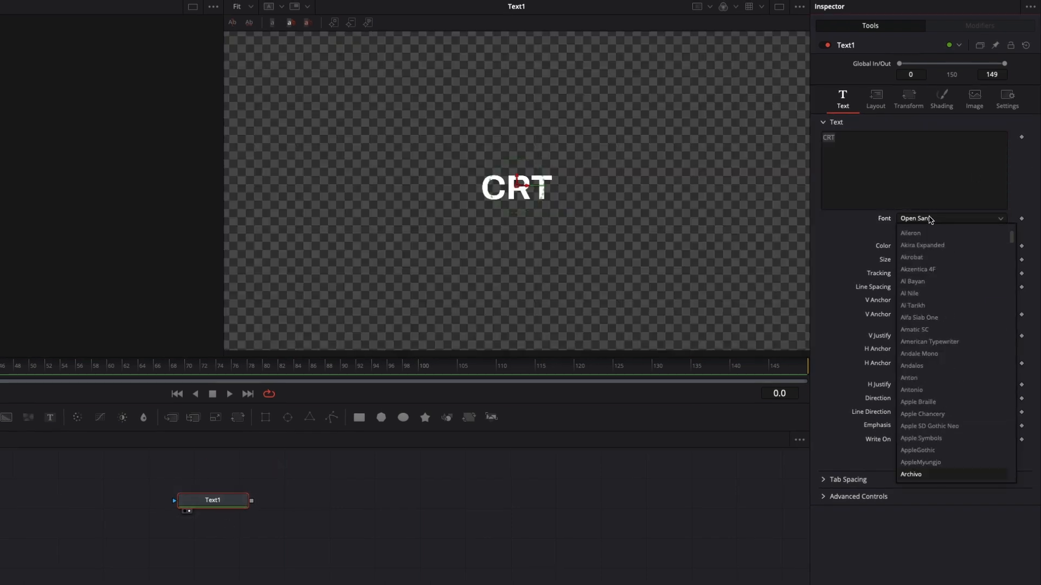
{"action": "left_click", "coordinate": [909, 474]}
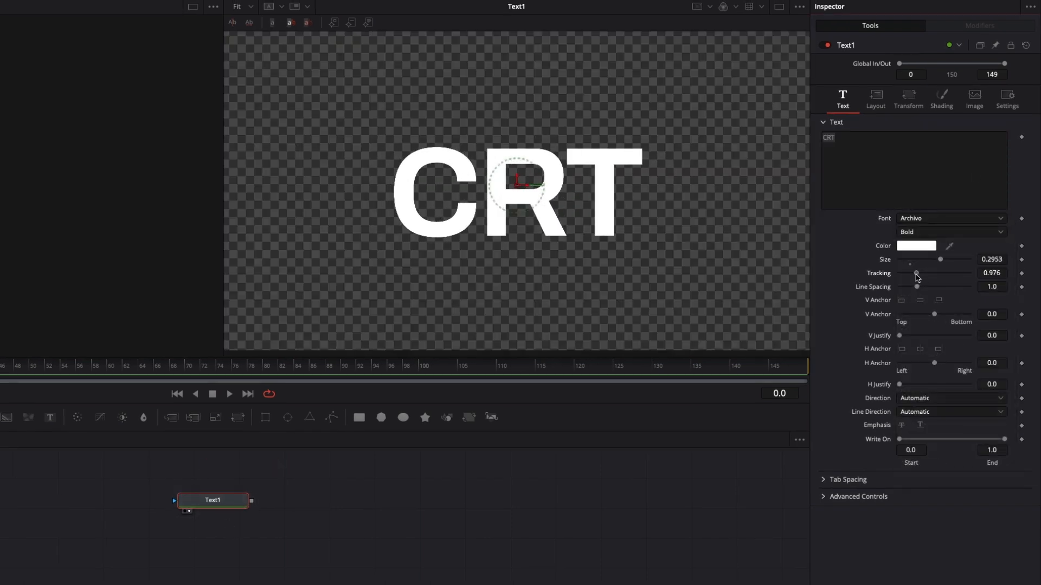
{"action": "left_click", "coordinate": [949, 218]}
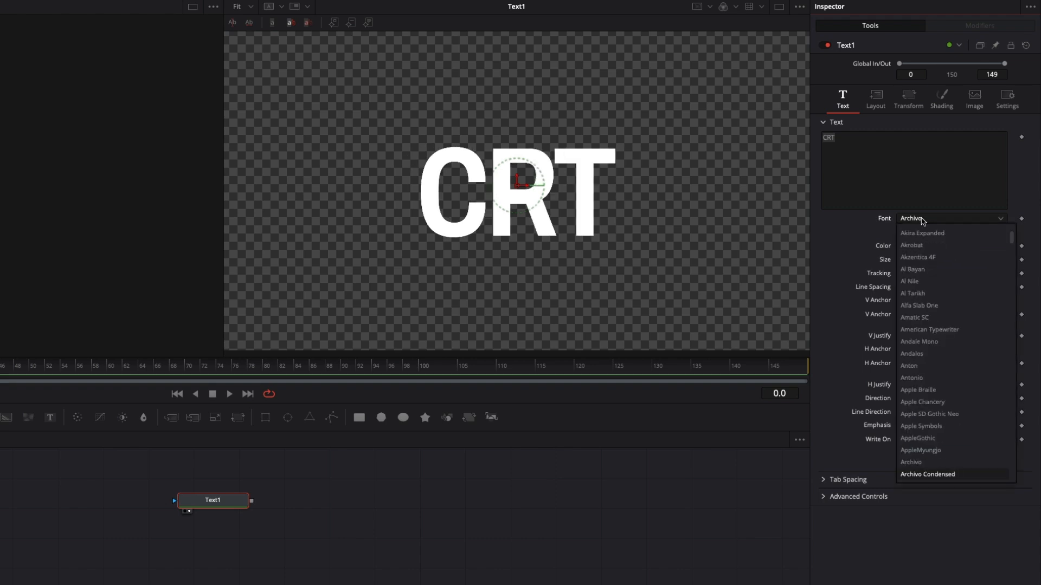
{"action": "left_click", "coordinate": [926, 463]}
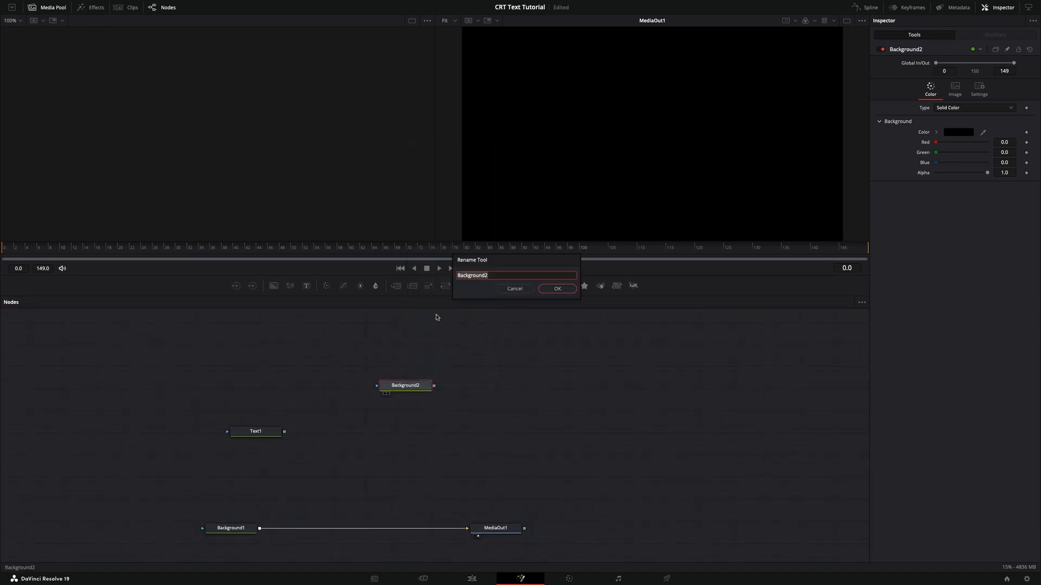
Step: Name a narrower-width background RED, then duplicate it as GREEN and BLUE
{"action": "left_click", "coordinate": [556, 288]}
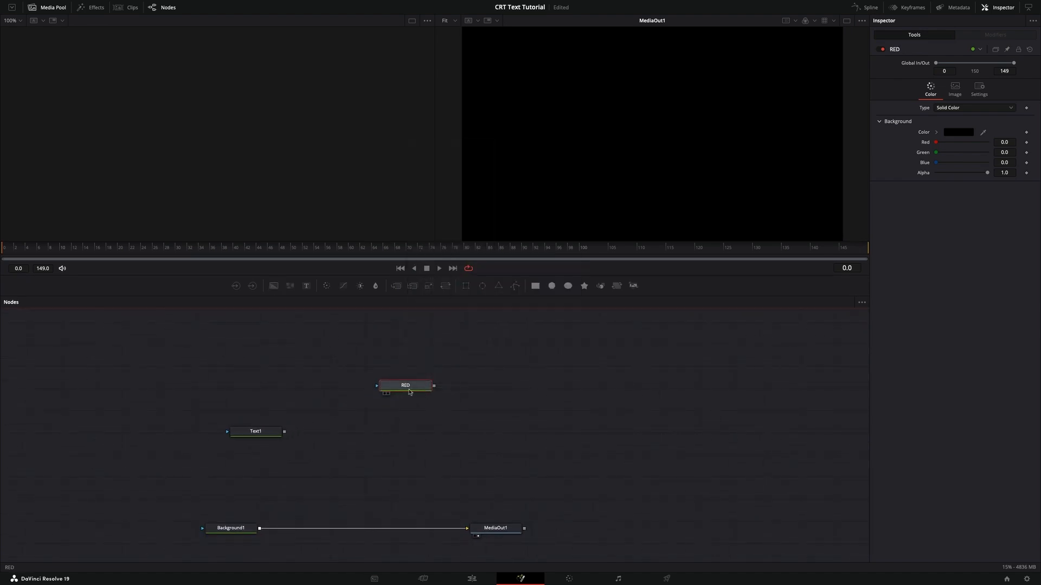
{"action": "left_click", "coordinate": [954, 87]}
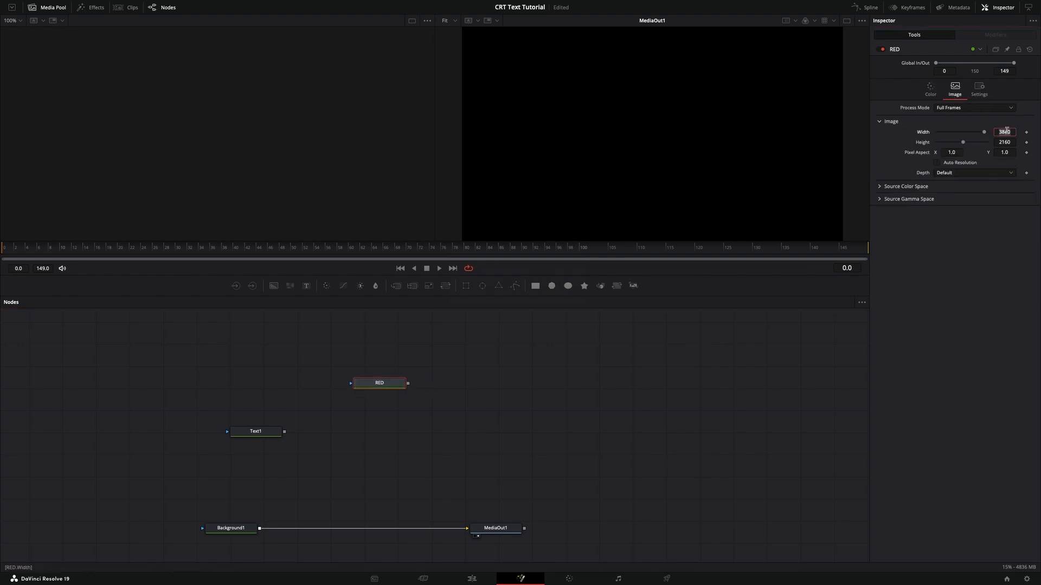
{"action": "left_click", "coordinate": [1004, 142]}
{"action": "type", "text": "GREE"}
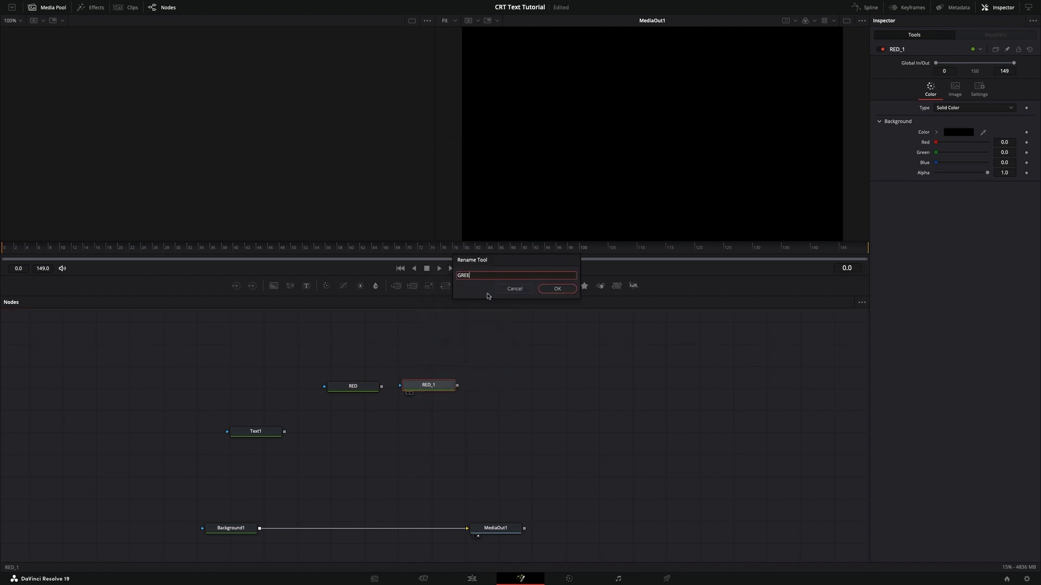
{"action": "left_click", "coordinate": [556, 288]}
{"action": "type", "text": "BL"}
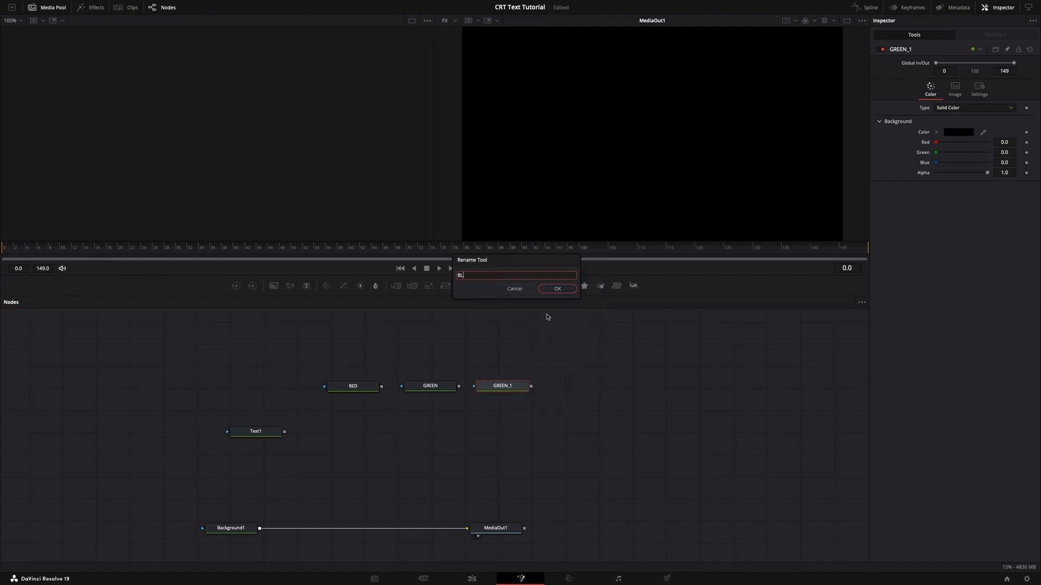
{"action": "left_click", "coordinate": [556, 289]}
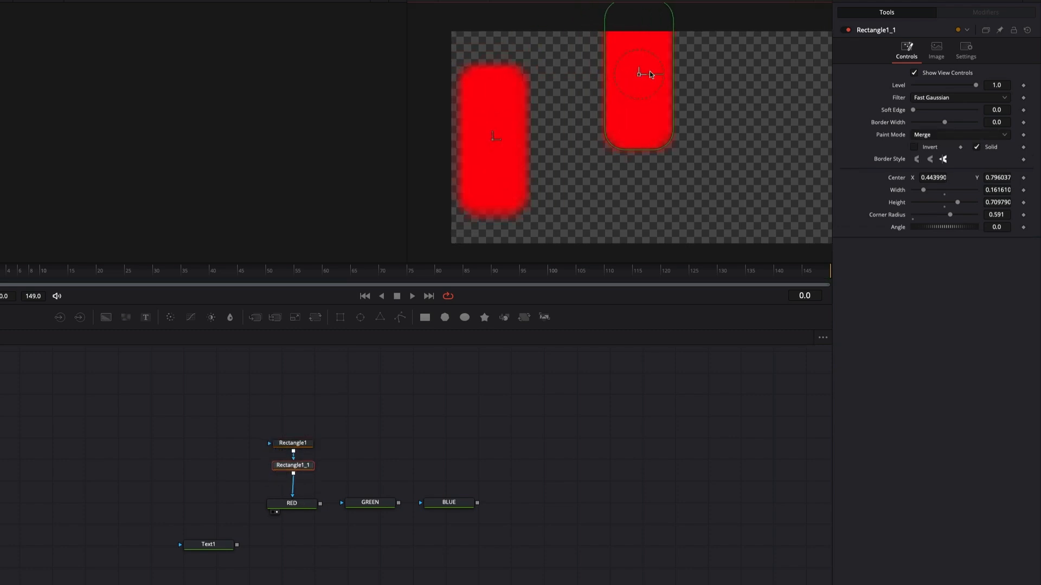
Step: Give GREEN and BLUE their own rounded rectangle bar masks and green and blue colours
{"action": "left_click", "coordinate": [292, 442]}
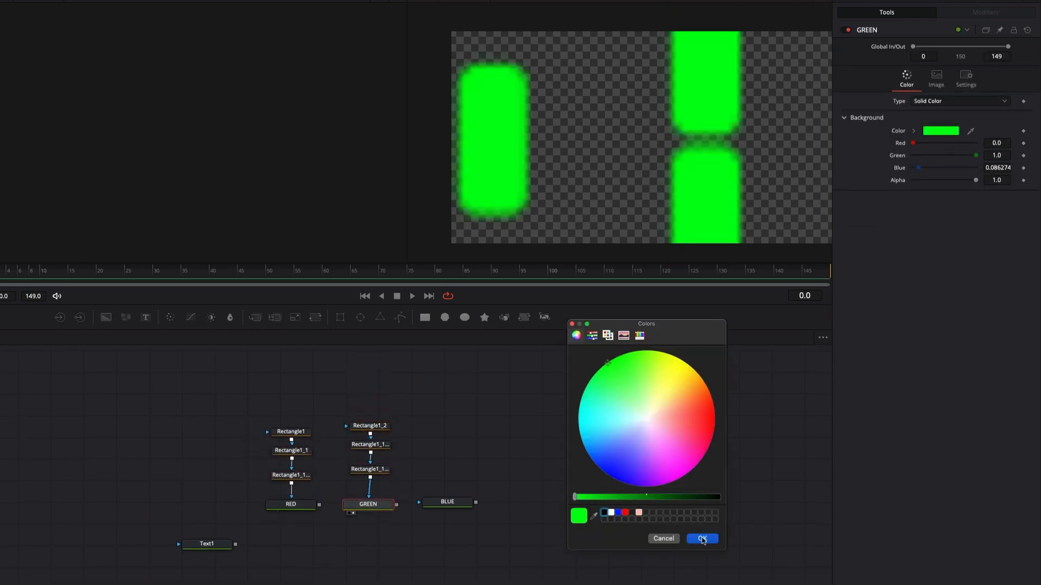
{"action": "left_click", "coordinate": [702, 539]}
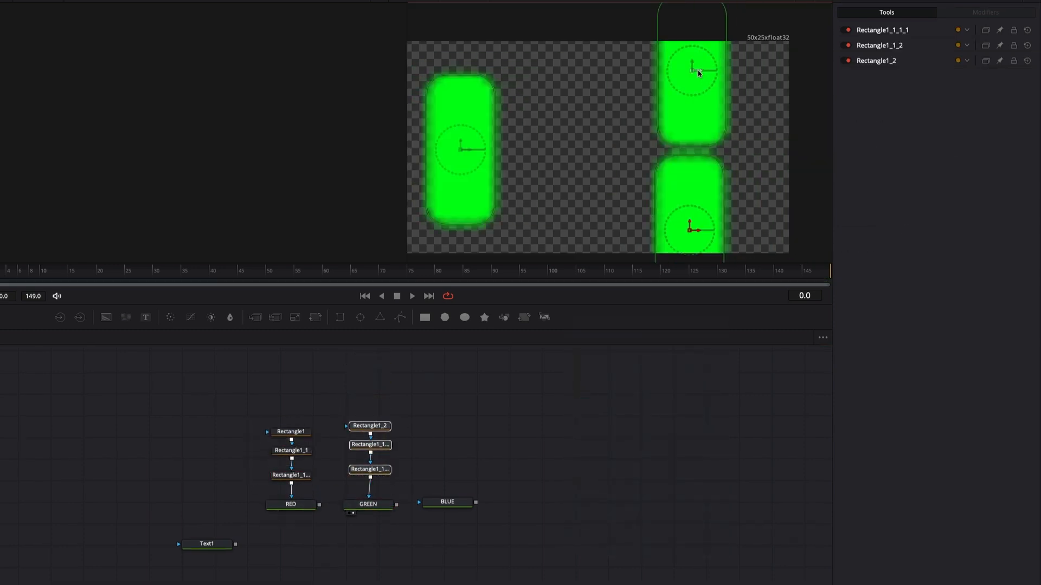
{"action": "left_click", "coordinate": [446, 502]}
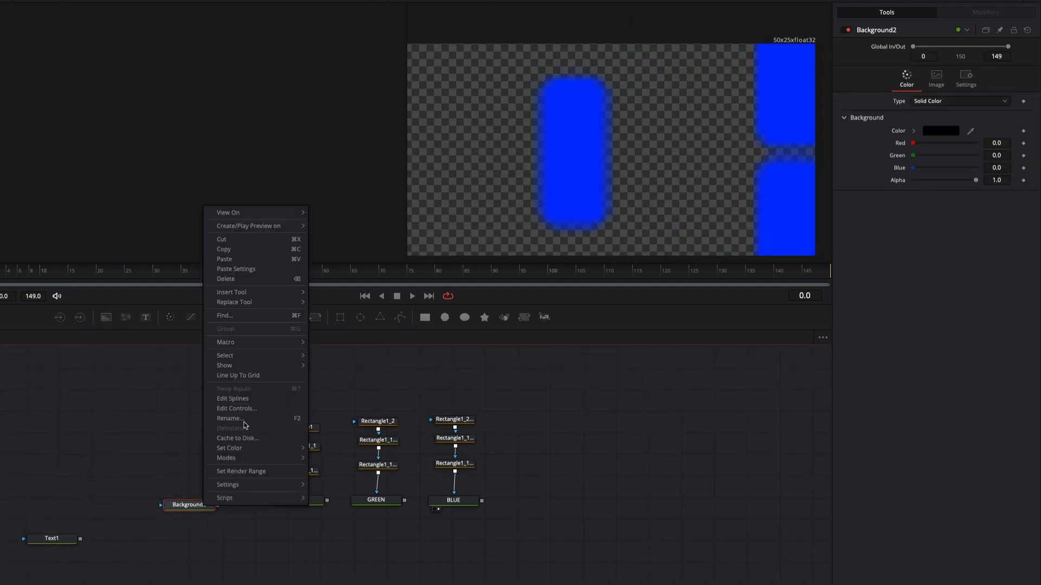
Step: Rename the black background bg0 and chain Merge1–3 over it with RED, GREEN, BLUE and Text1
{"action": "left_click", "coordinate": [230, 419]}
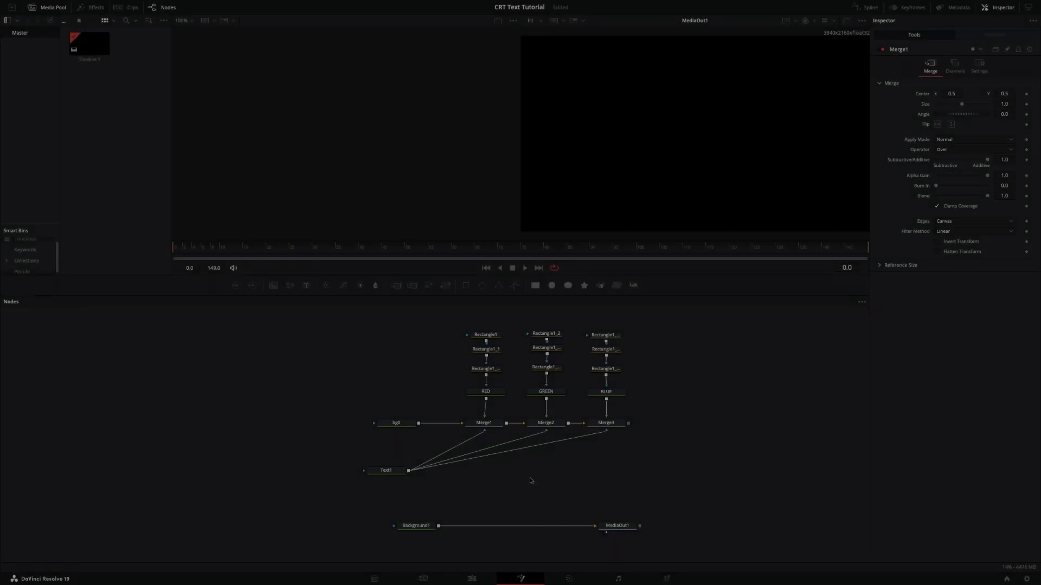
Step: Restrict Merge1 to red, Merge2 to green and Merge3 to blue channel processing
{"action": "left_click", "coordinate": [485, 424]}
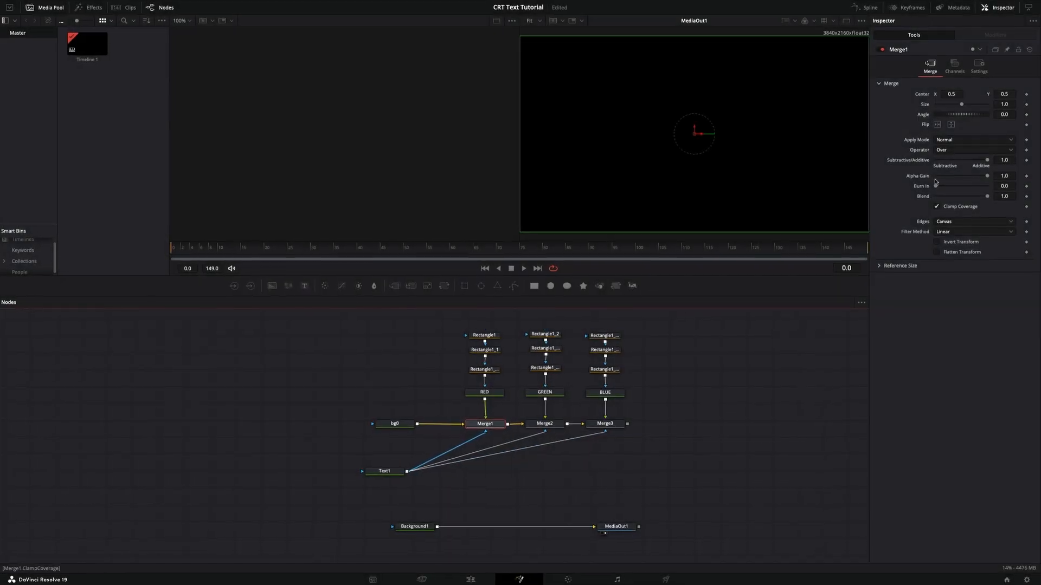
{"action": "left_click", "coordinate": [976, 66]}
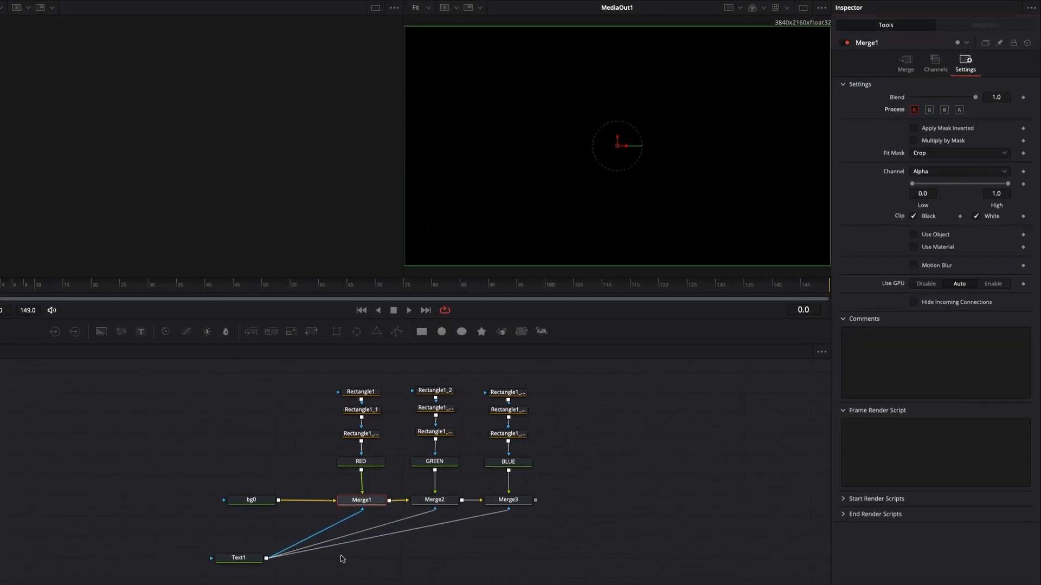
{"action": "left_click", "coordinate": [433, 499]}
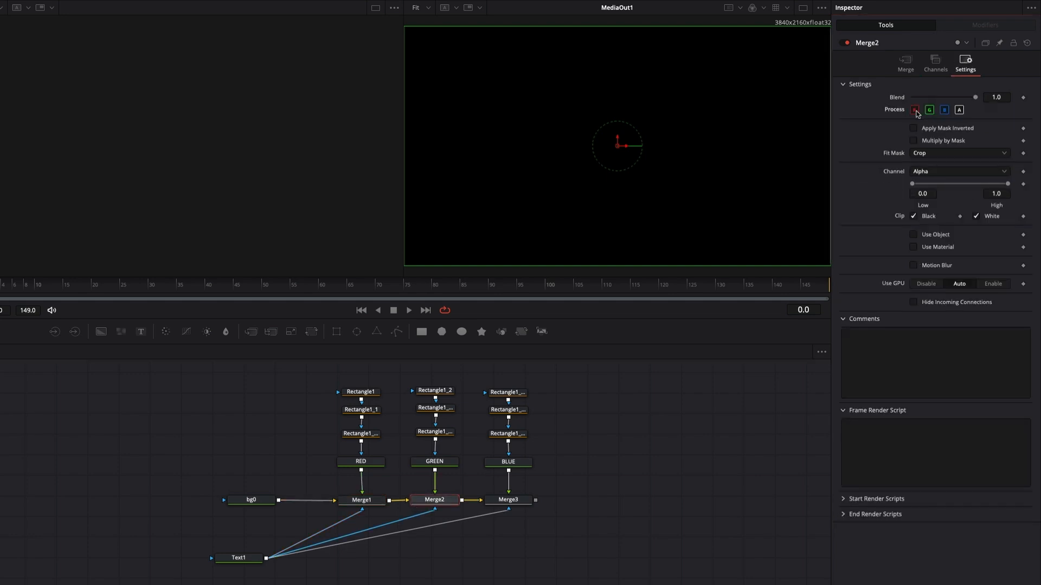
{"action": "left_click", "coordinate": [507, 498]}
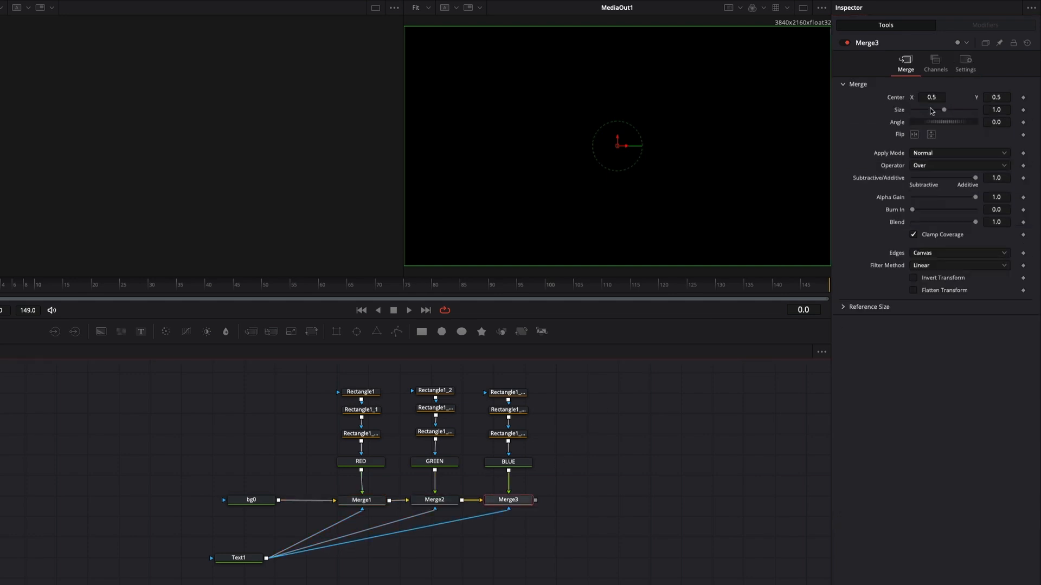
{"action": "left_click", "coordinate": [963, 64]}
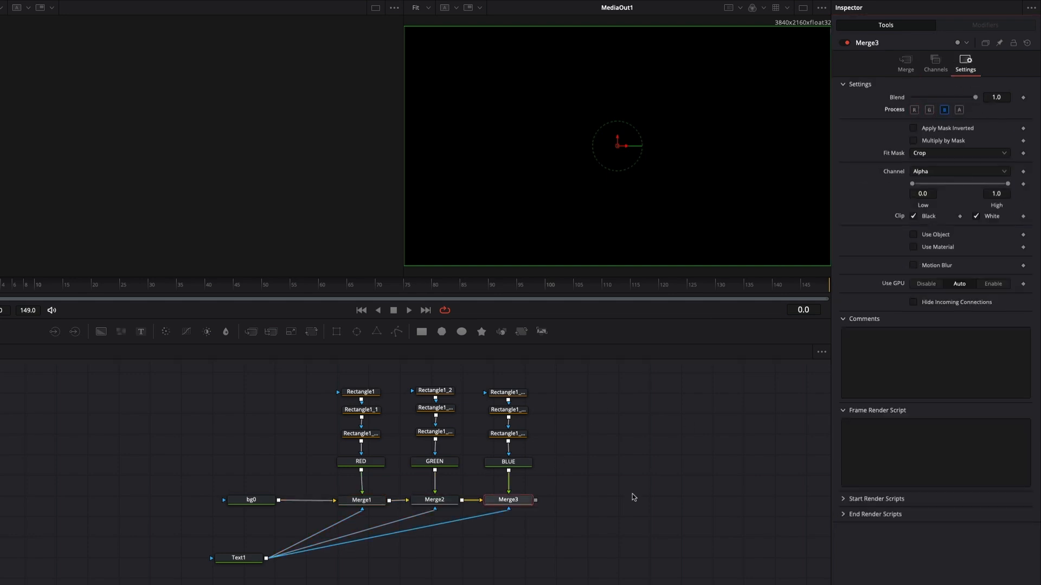
Step: Set the Edges mode of Merge1, Merge2 and Merge3 to Wrap
{"action": "left_click", "coordinate": [360, 499]}
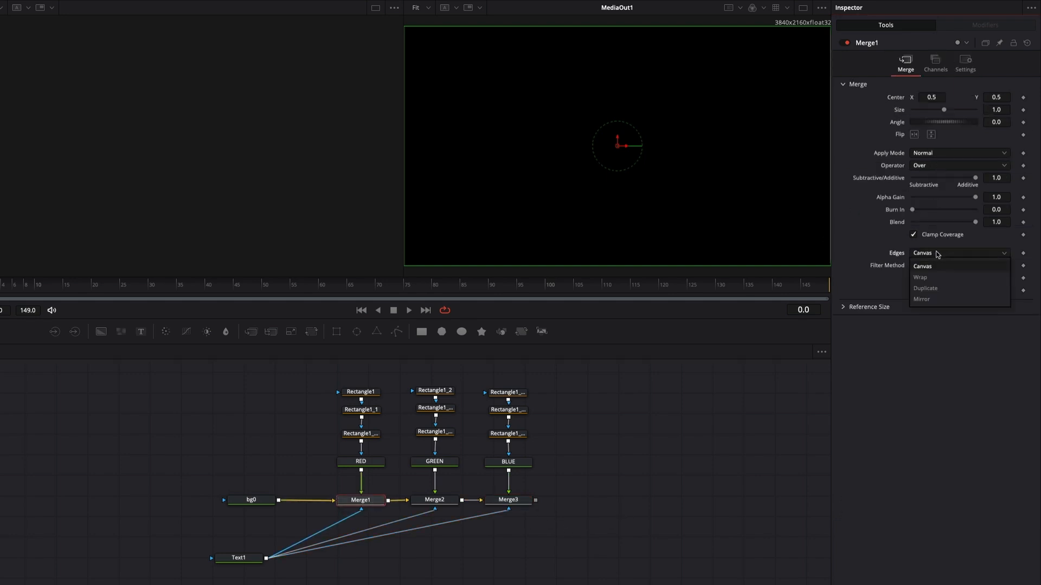
{"action": "left_click", "coordinate": [434, 499]}
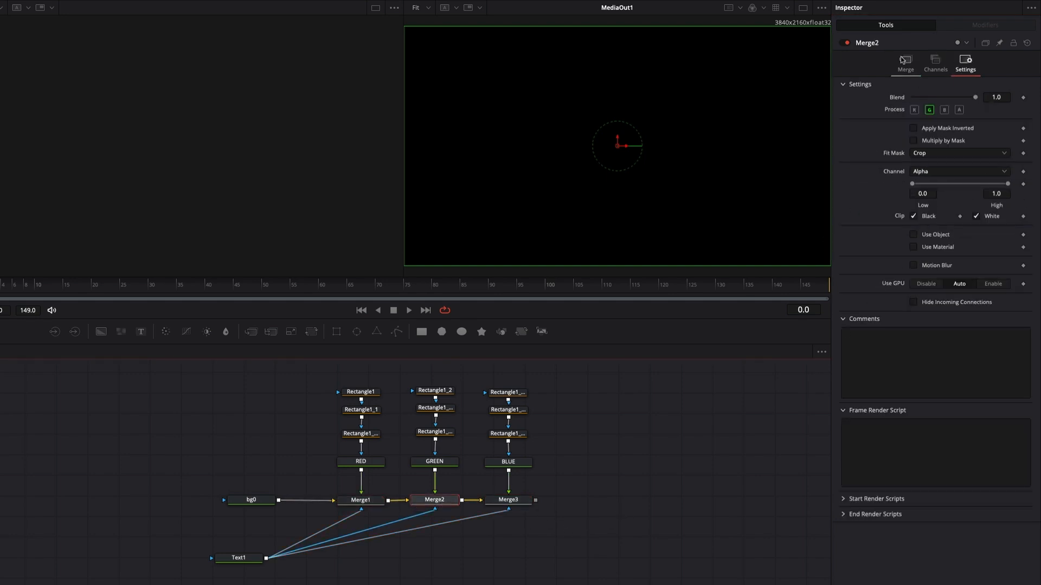
{"action": "left_click", "coordinate": [904, 63]}
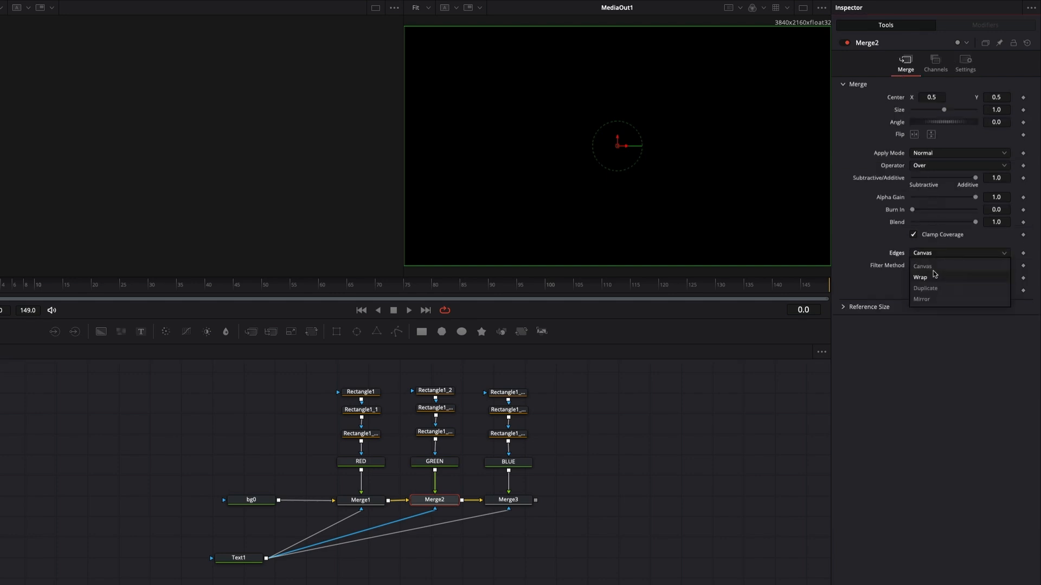
{"action": "left_click", "coordinate": [507, 499]}
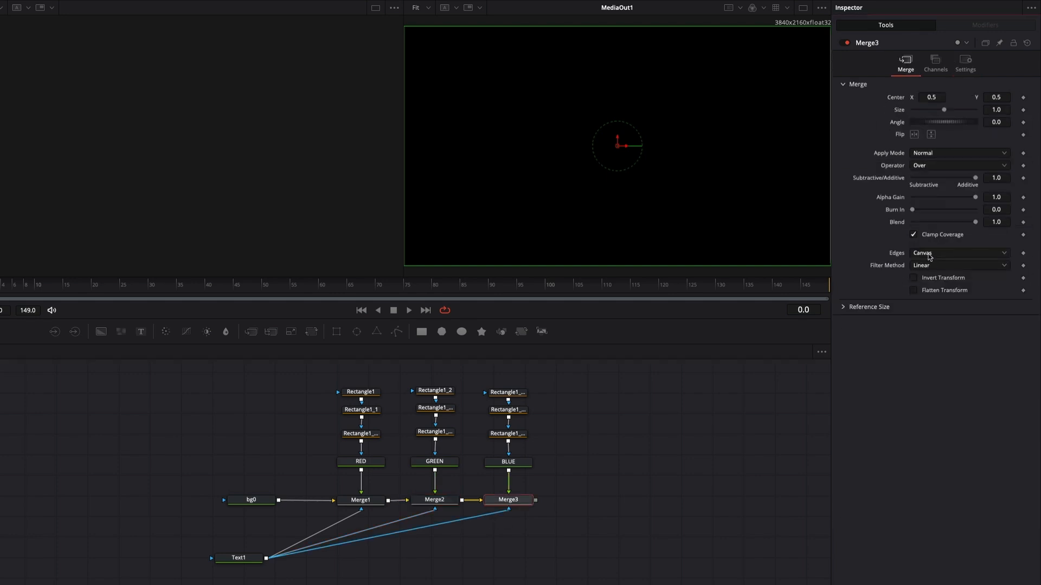
{"action": "left_click", "coordinate": [959, 253]}
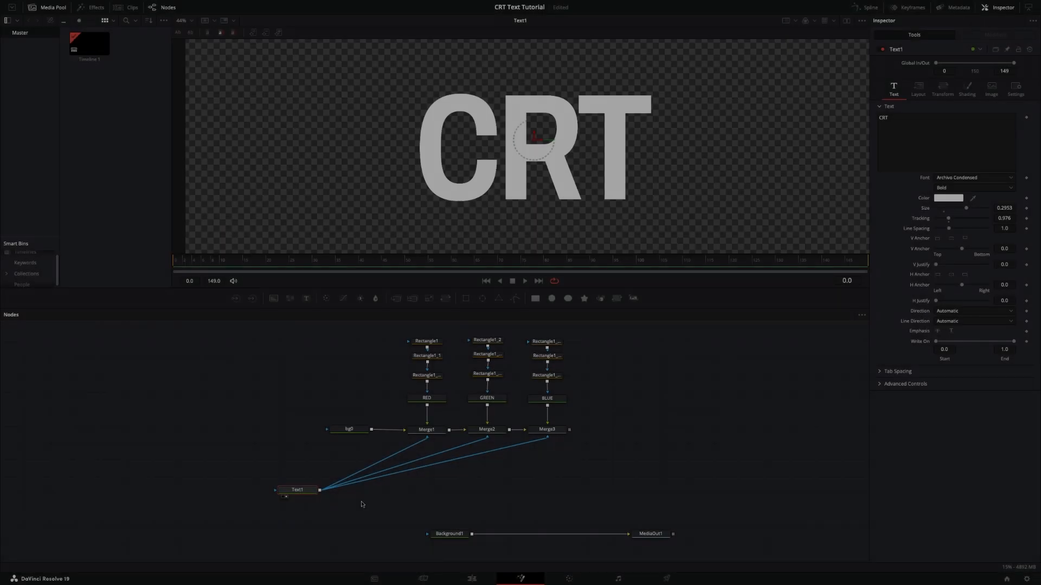
Step: Insert RadialBlur1 then Blur1 after Text1, raising Blur Size to about 7
{"action": "type", "text": "radia"}
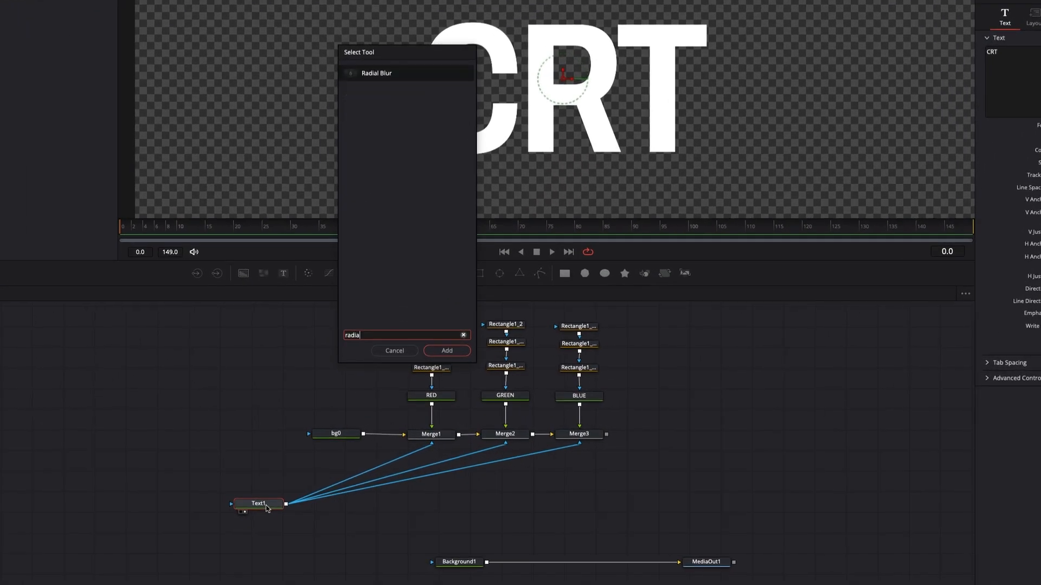
{"action": "left_click", "coordinate": [446, 350]}
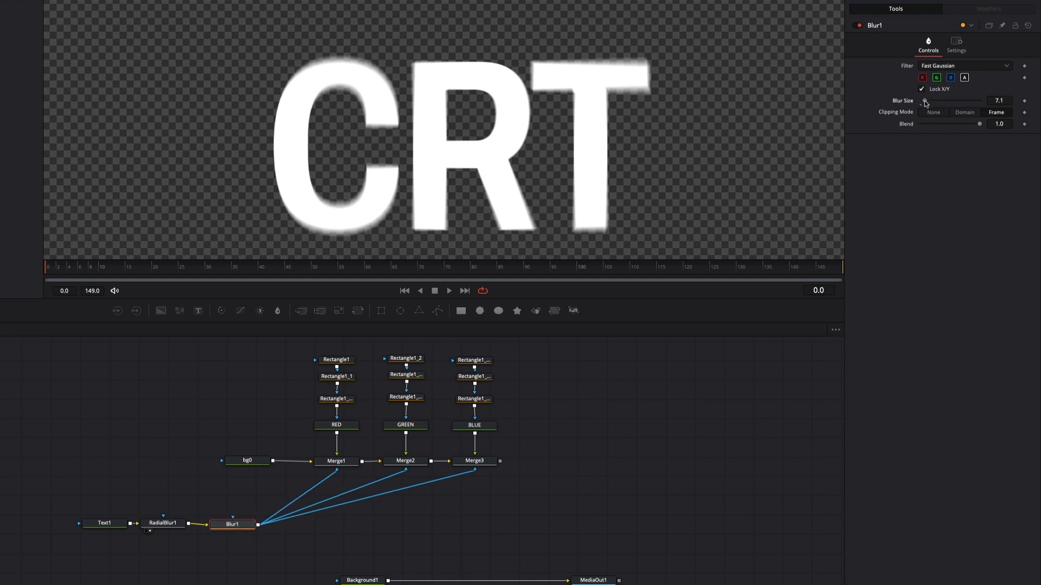
{"action": "left_click_drag", "start_coordinate": [926, 100], "coordinate": [942, 100]}
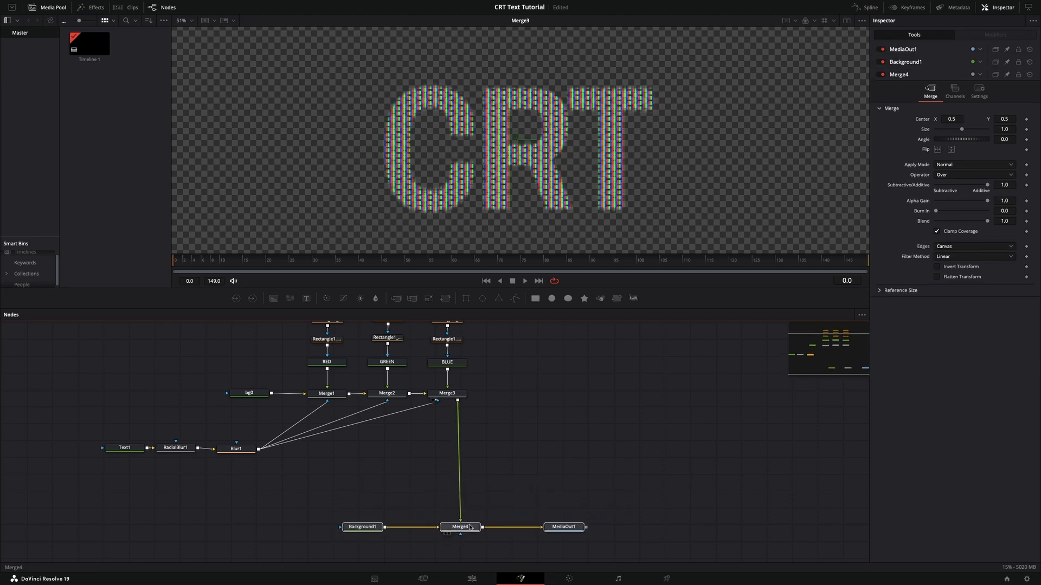
Step: View MediaOut1 with Merge4 compositing Merge3 over Background1, then select Blur1
{"action": "left_click", "coordinate": [563, 527]}
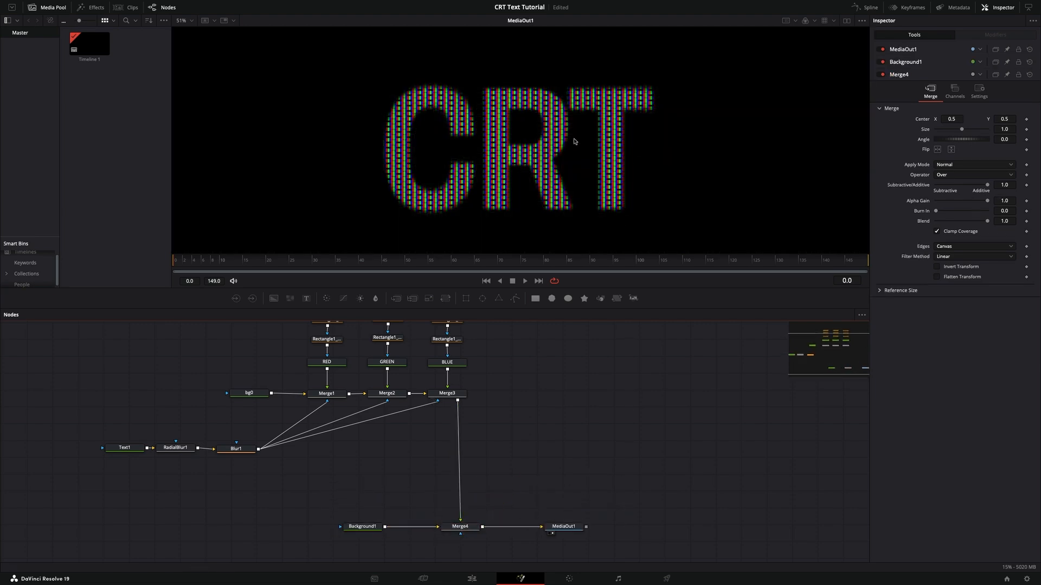
{"action": "scroll", "scroll_direction": "up", "scroll_amount": 3}
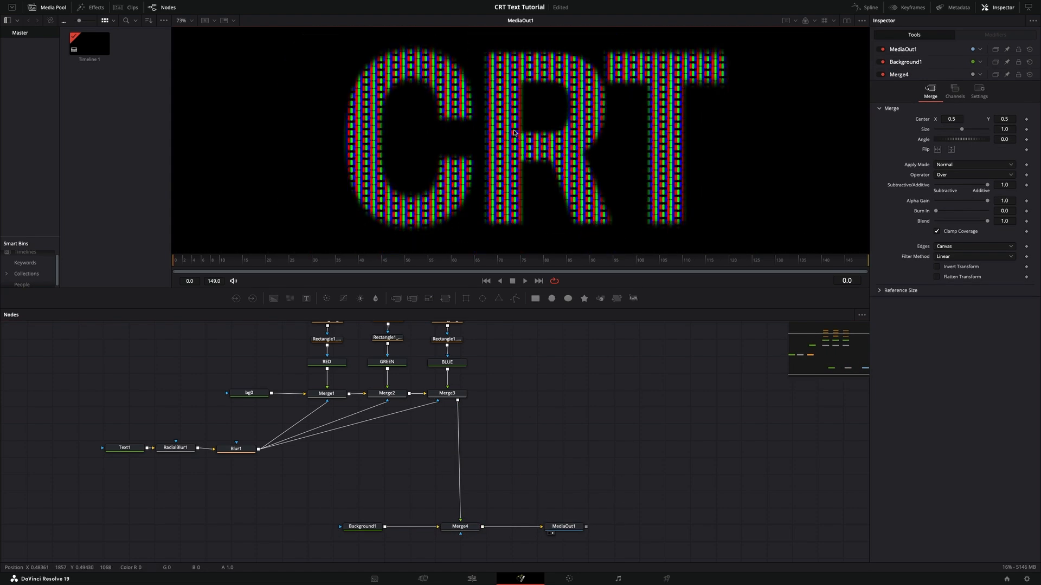
{"action": "left_click", "coordinate": [234, 447]}
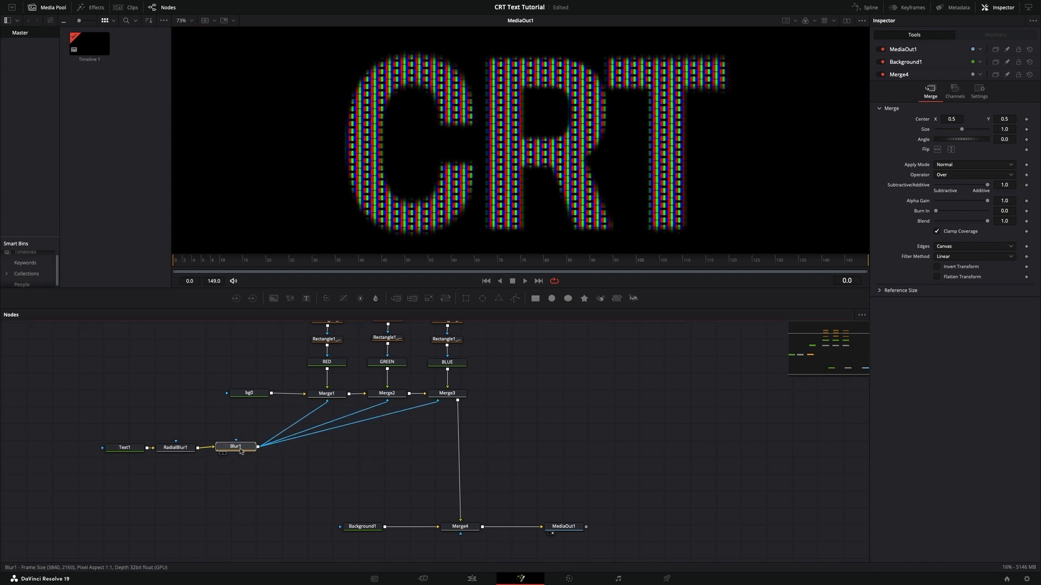
{"action": "left_click", "coordinate": [233, 447]}
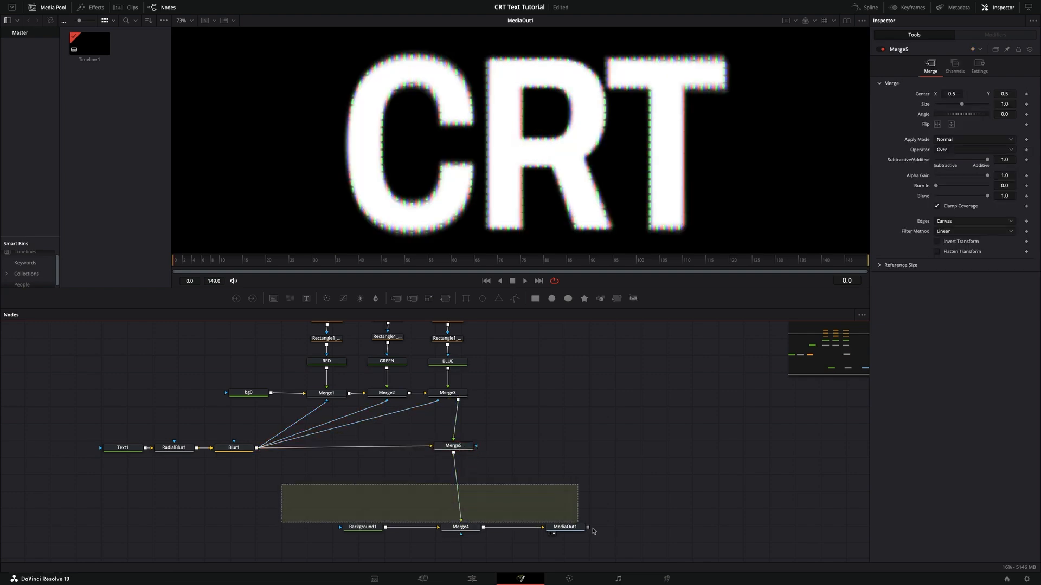
Step: Connect Blur1 and Merge3 into a new Merge5 that feeds Merge4
{"action": "left_click", "coordinate": [454, 445]}
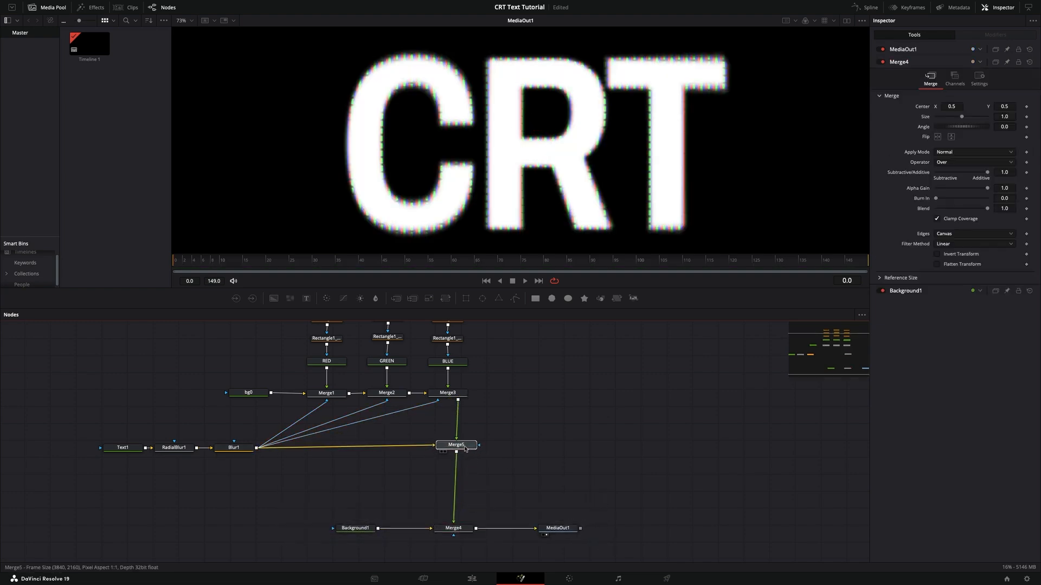
{"action": "left_click", "coordinate": [455, 445]}
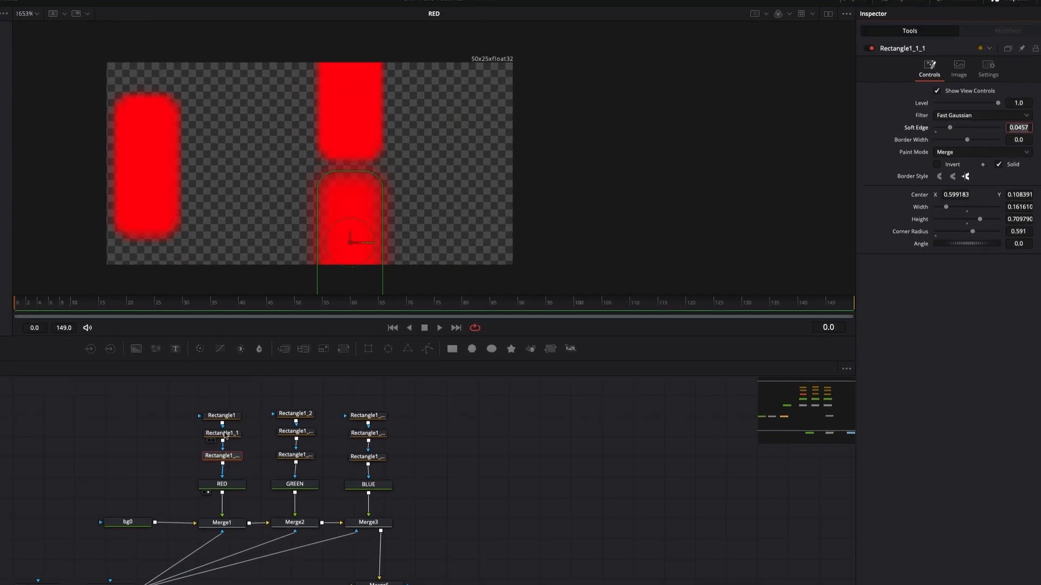
Step: Raise the Soft Edge of another RED-group rectangle to blur its edges
{"action": "left_click", "coordinate": [295, 413]}
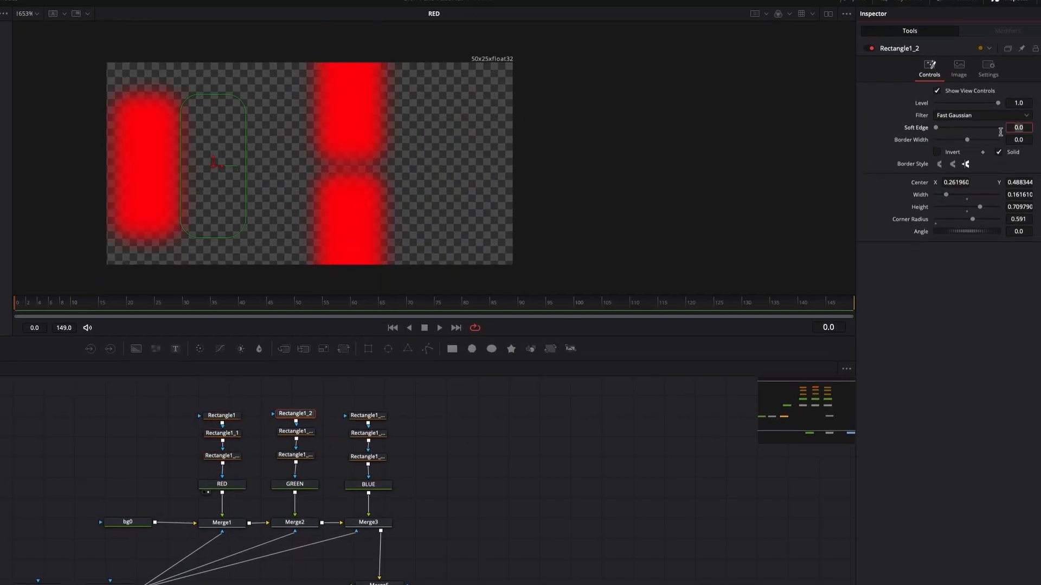
{"action": "left_click", "coordinate": [367, 432]}
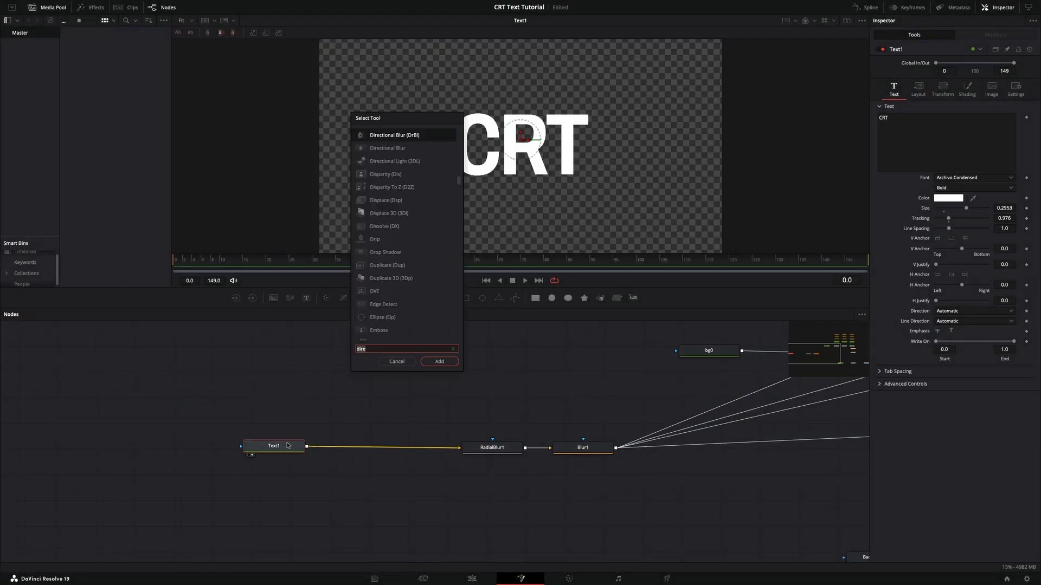
Step: Add a Duplicate after Text1, try blend modes and restrict it to one colour channel
{"action": "left_click", "coordinate": [438, 361]}
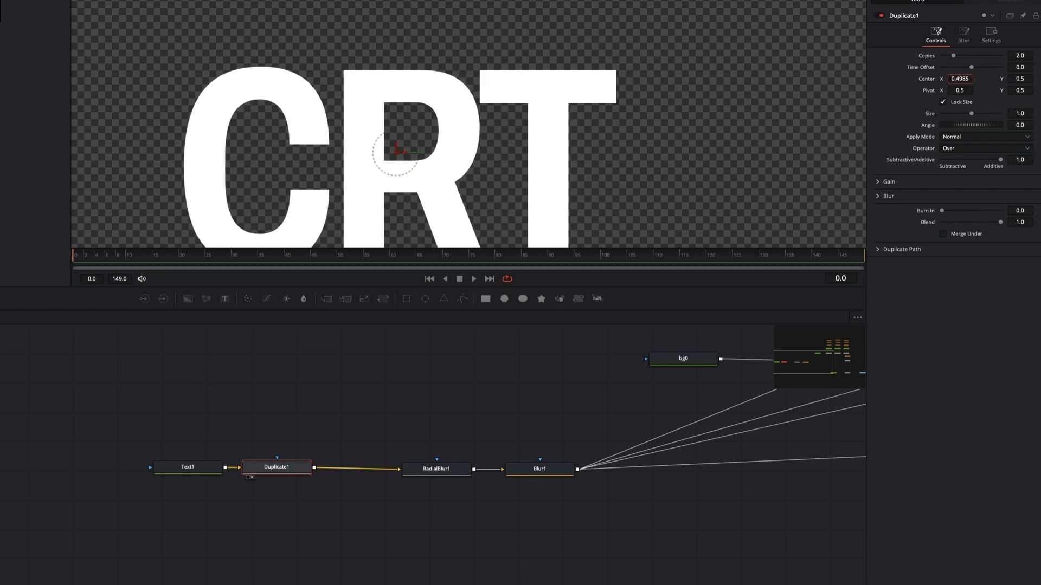
{"action": "left_click", "coordinate": [986, 137]}
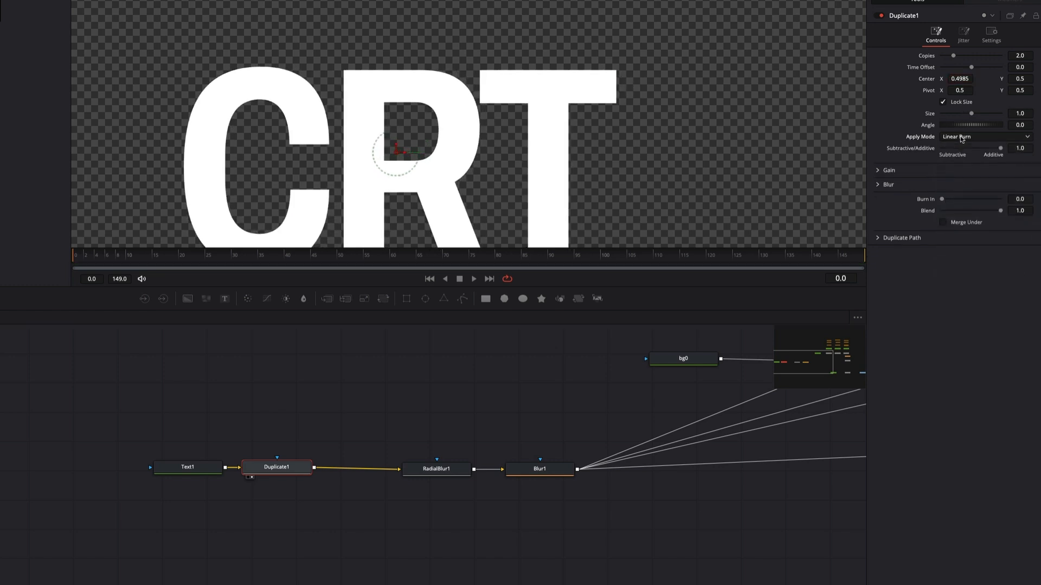
{"action": "left_click", "coordinate": [982, 137]}
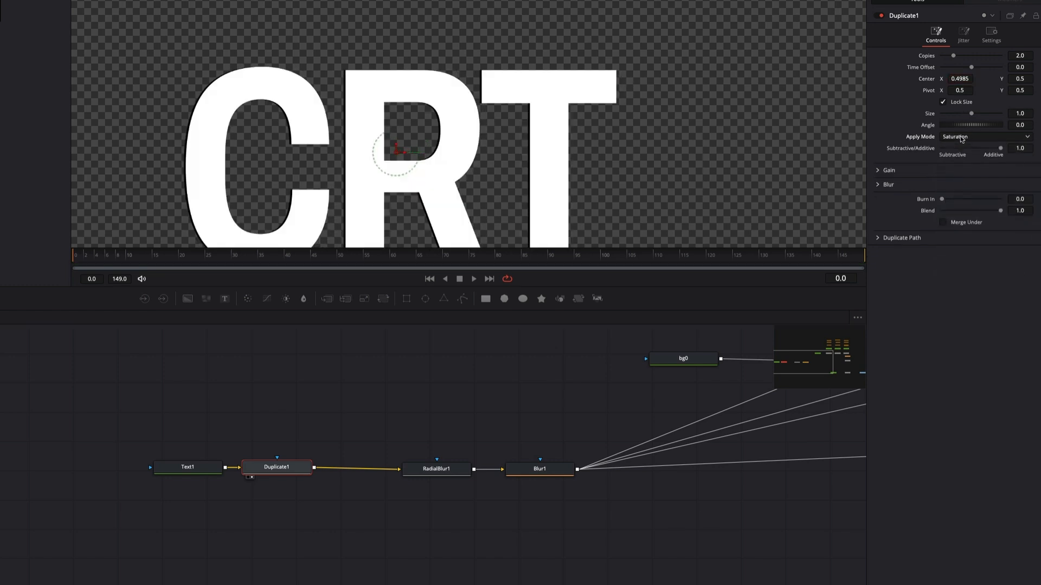
{"action": "left_click", "coordinate": [989, 35]}
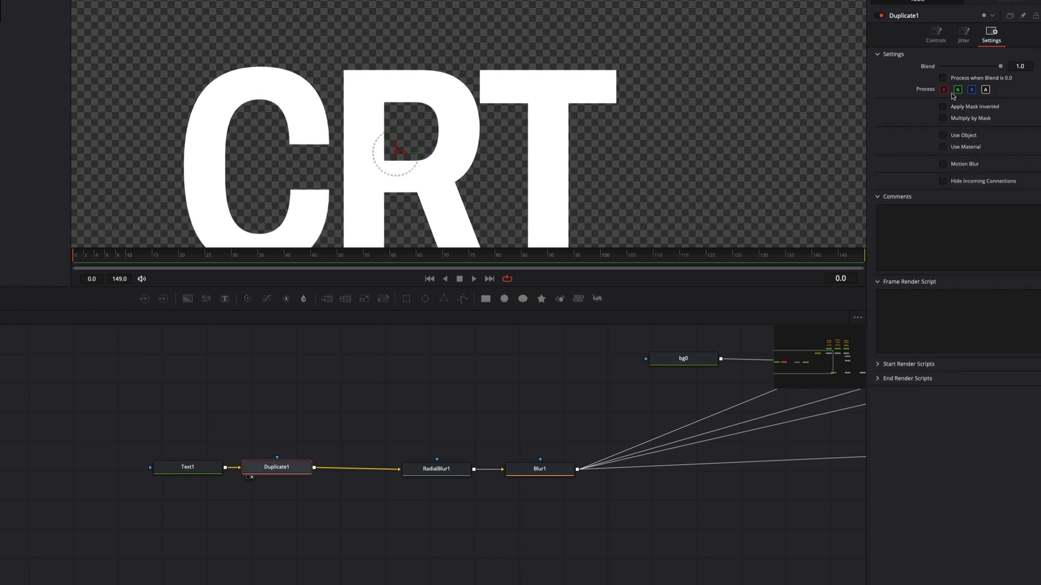
{"action": "left_click", "coordinate": [943, 90]}
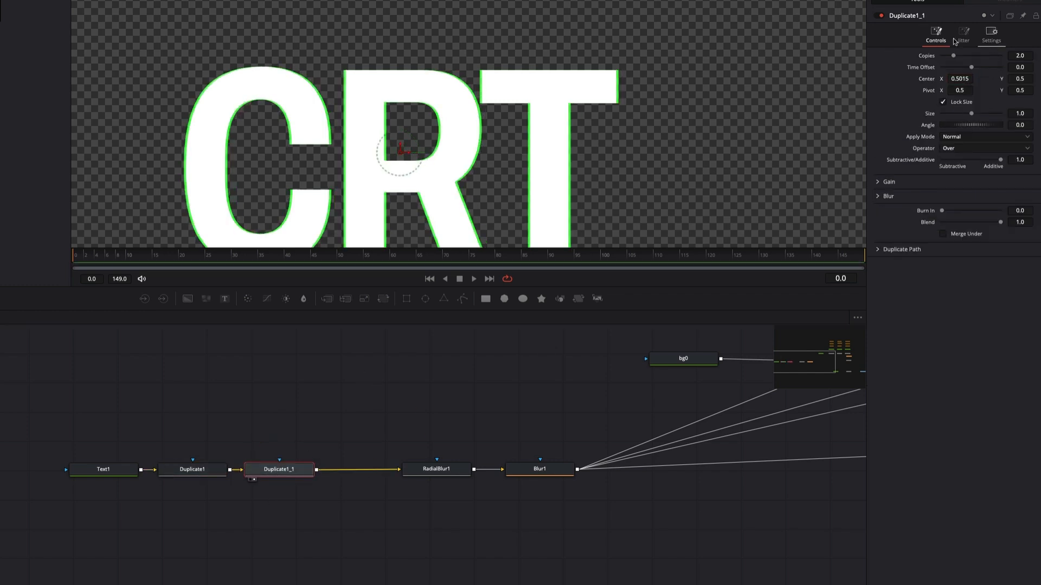
Step: Restrict the second and third Duplicates to the remaining single colour channels
{"action": "left_click", "coordinate": [990, 35]}
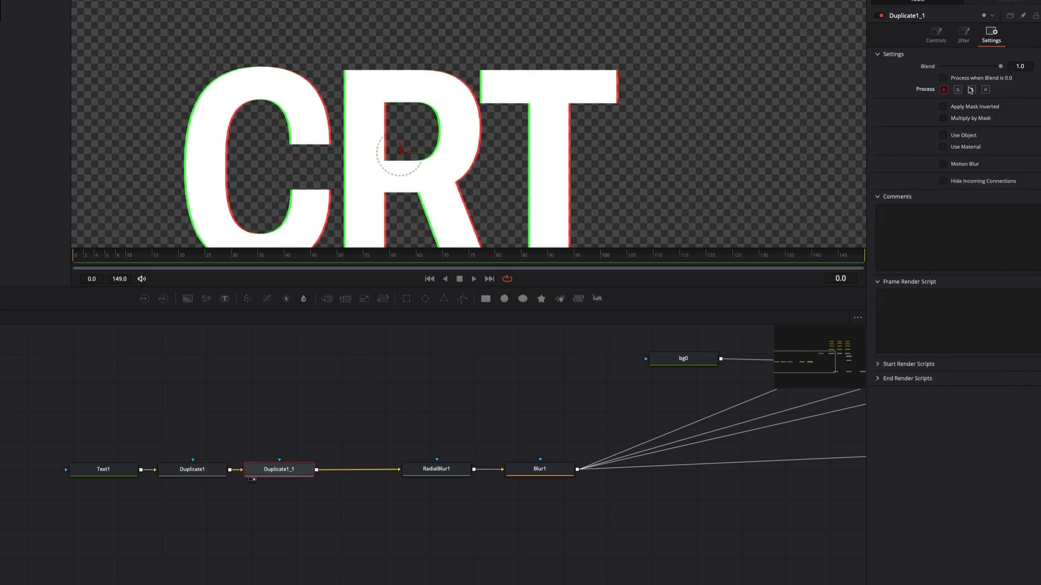
{"action": "left_click", "coordinate": [970, 90]}
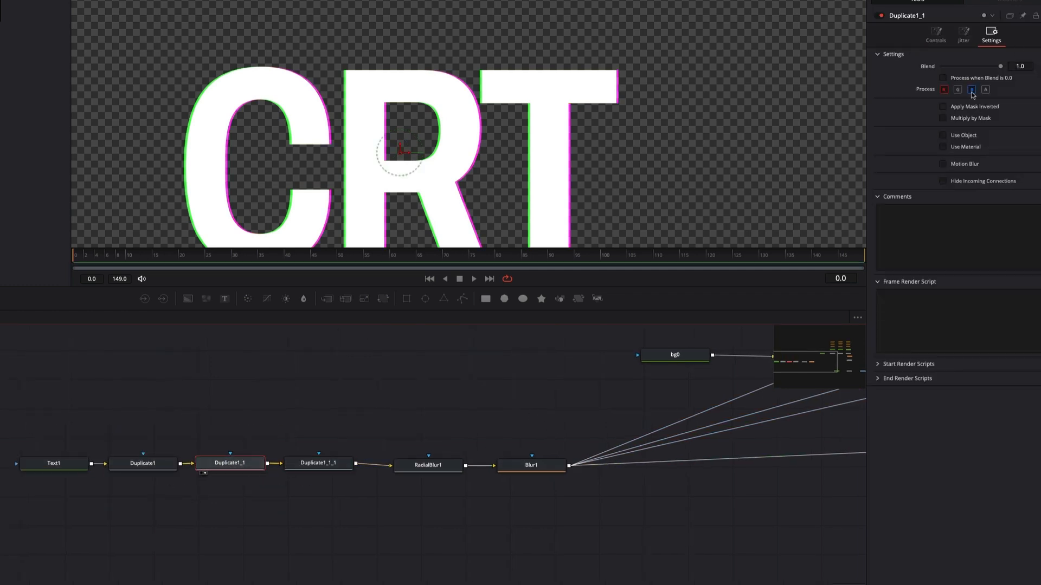
{"action": "left_click", "coordinate": [943, 89]}
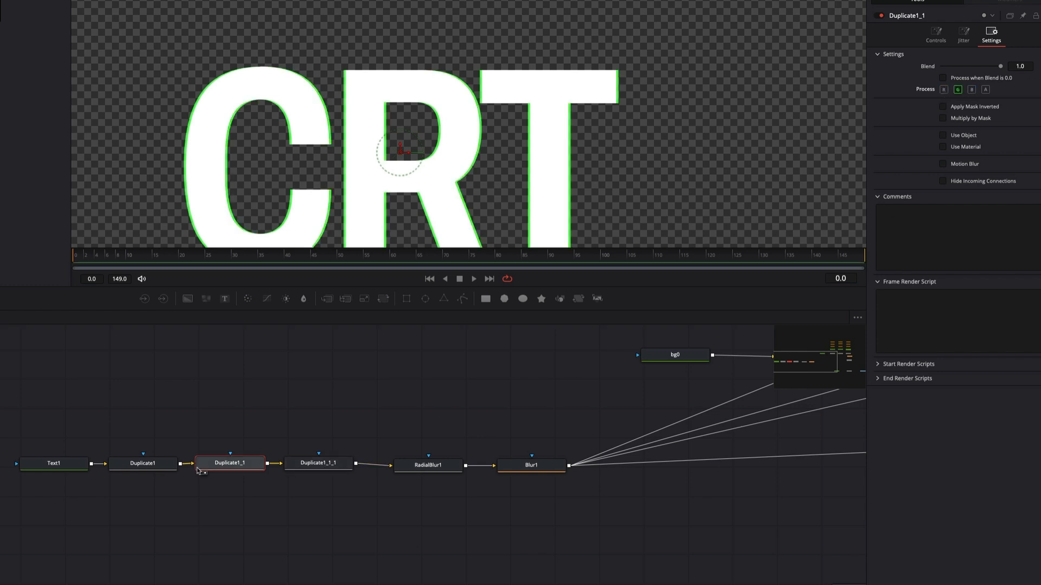
{"action": "left_click", "coordinate": [318, 463]}
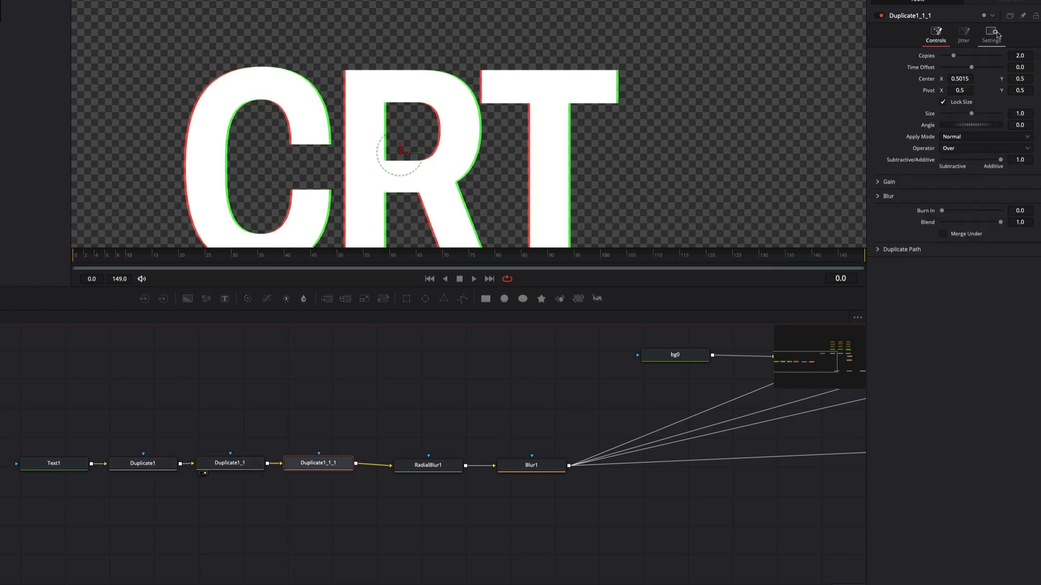
{"action": "left_click", "coordinate": [990, 33]}
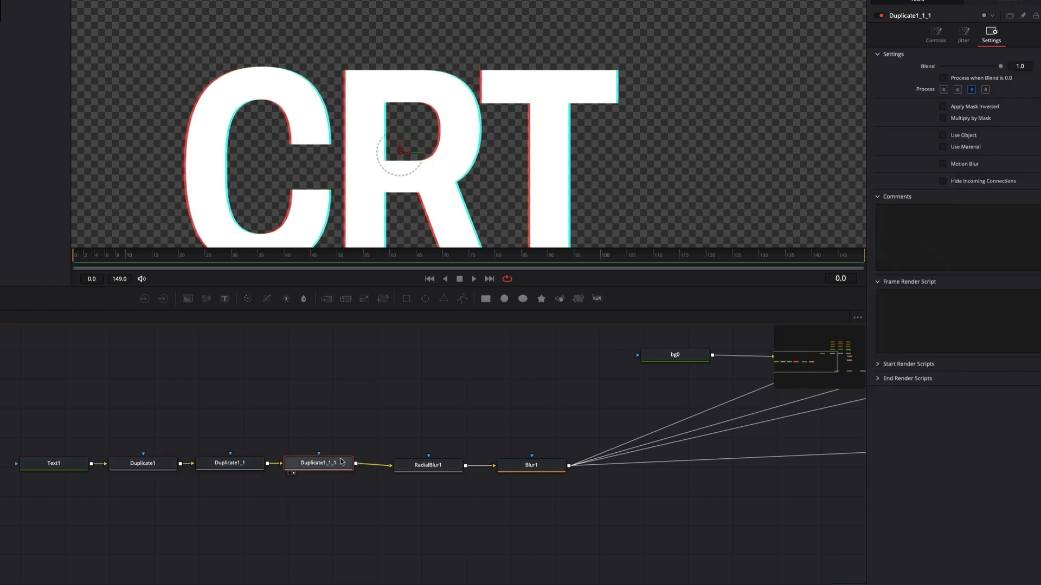
{"action": "left_click", "coordinate": [930, 67]}
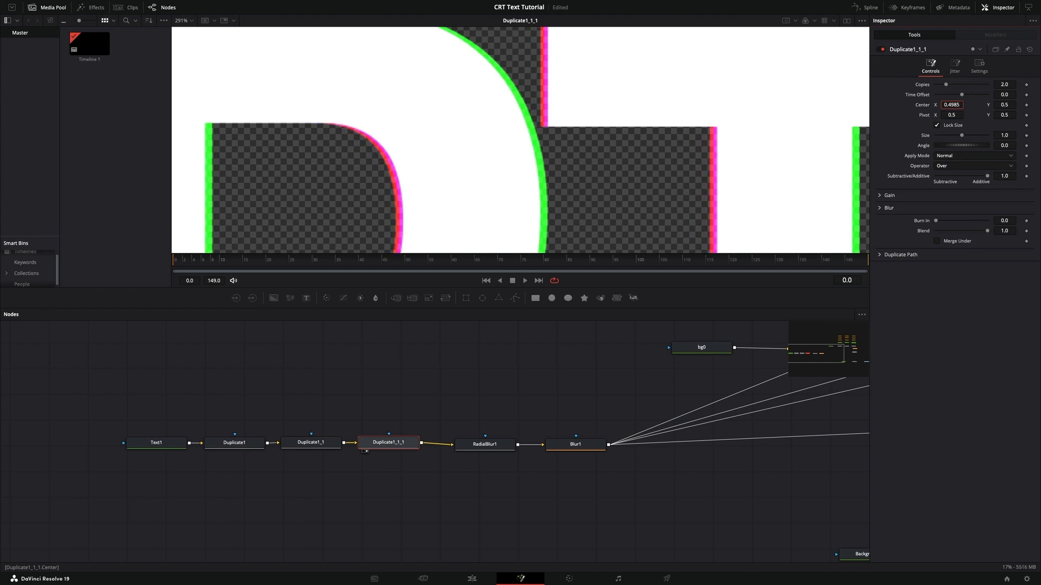
Step: Add ZoomBlur1 after Blur1 and zoom blurs under the RED and GREEN chains
{"action": "scroll", "scroll_direction": "down", "scroll_amount": 3}
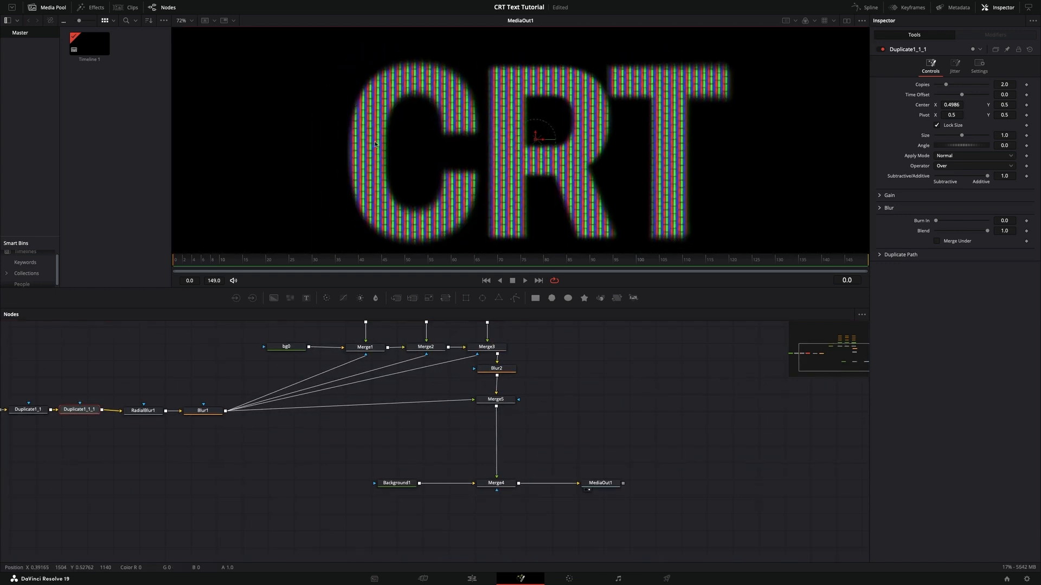
{"action": "left_click", "coordinate": [495, 405]}
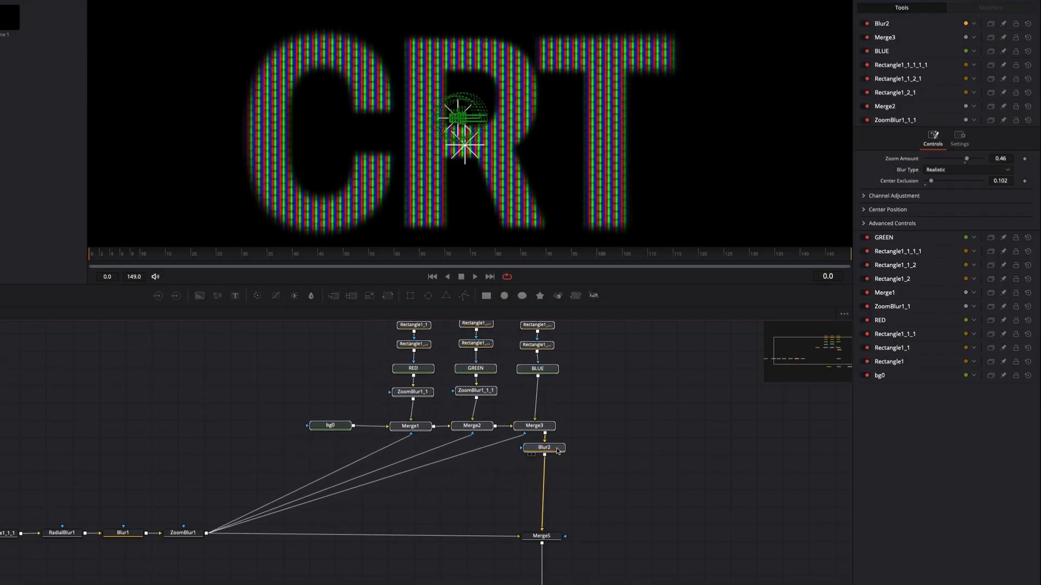
Step: Add a Brightness/Contrast node after Blur2 via the 'brig' search
{"action": "type", "text": "brig"}
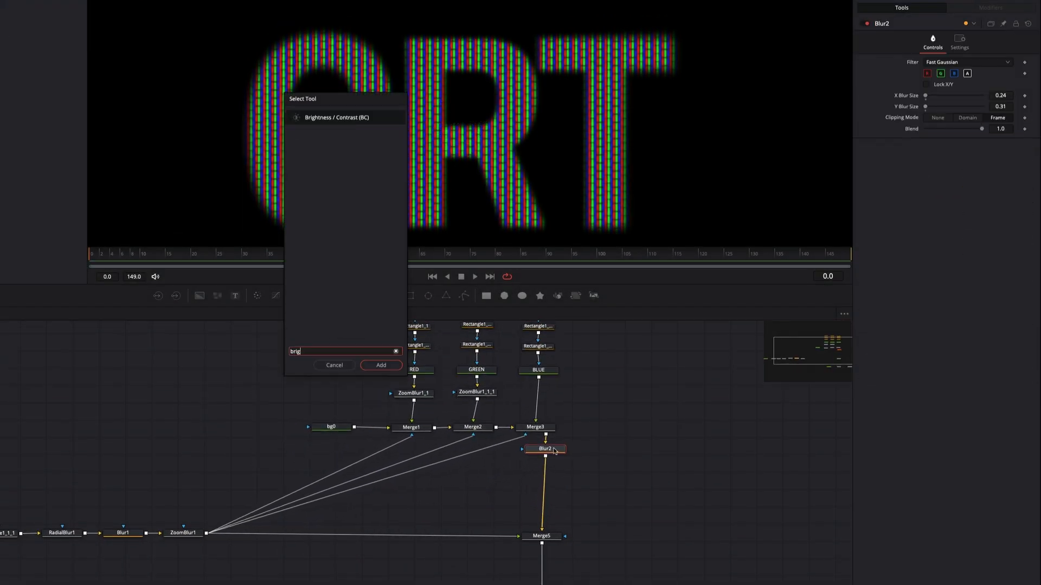
{"action": "left_click", "coordinate": [379, 366]}
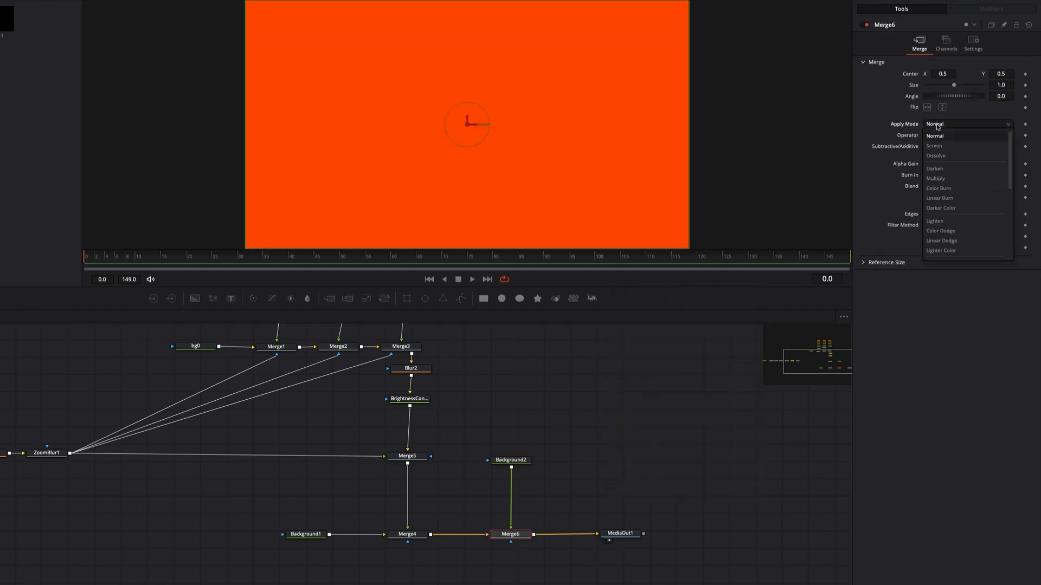
Step: Set Merge6's Apply Mode to Color Burn and adjust Background2's orange colour
{"action": "left_click", "coordinate": [937, 187]}
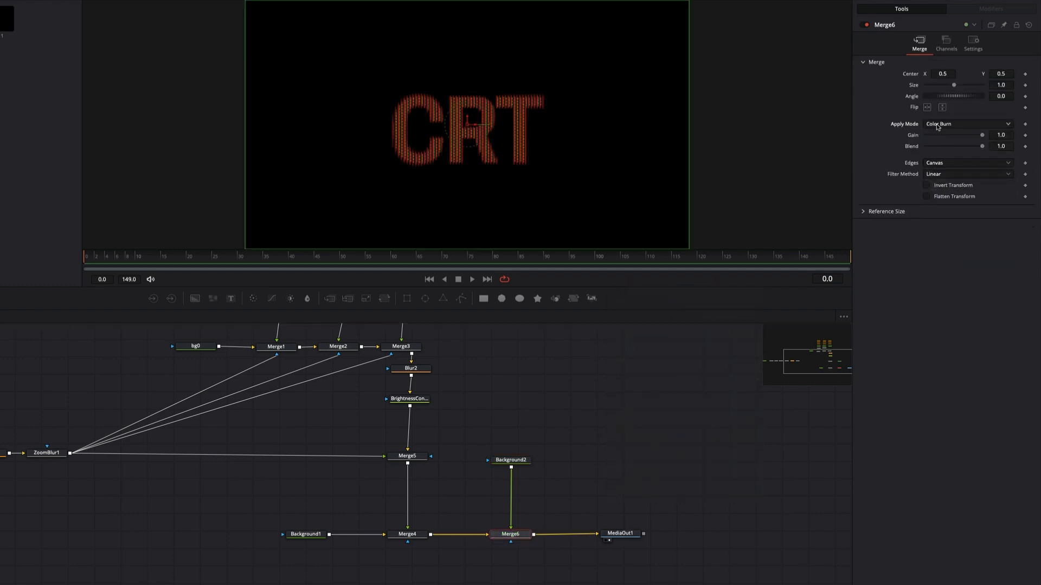
{"action": "left_click", "coordinate": [967, 124]}
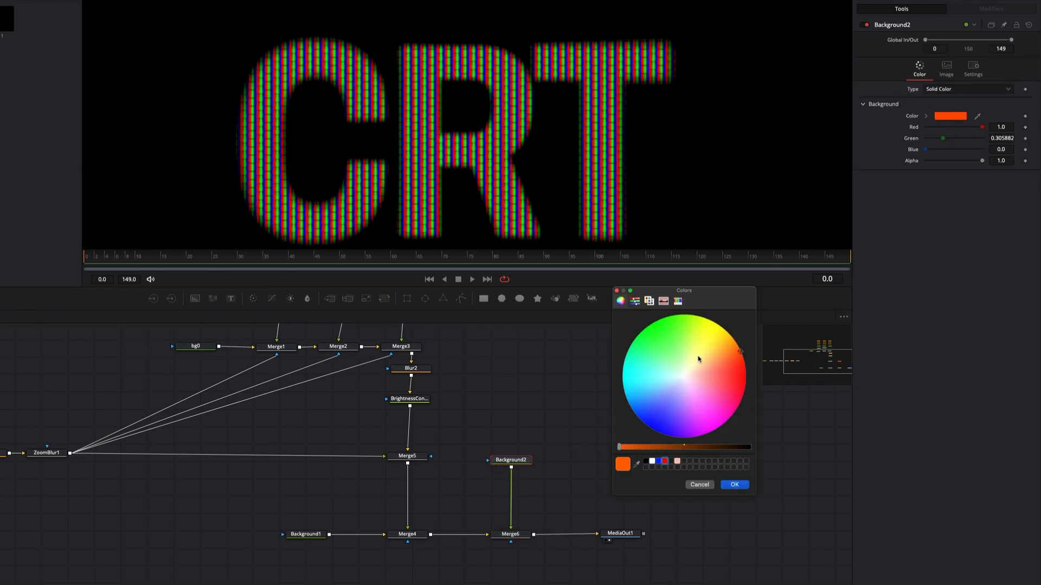
Step: Try pale lavender and then yellow for Background2 on the colour wheel
{"action": "left_click", "coordinate": [680, 387]}
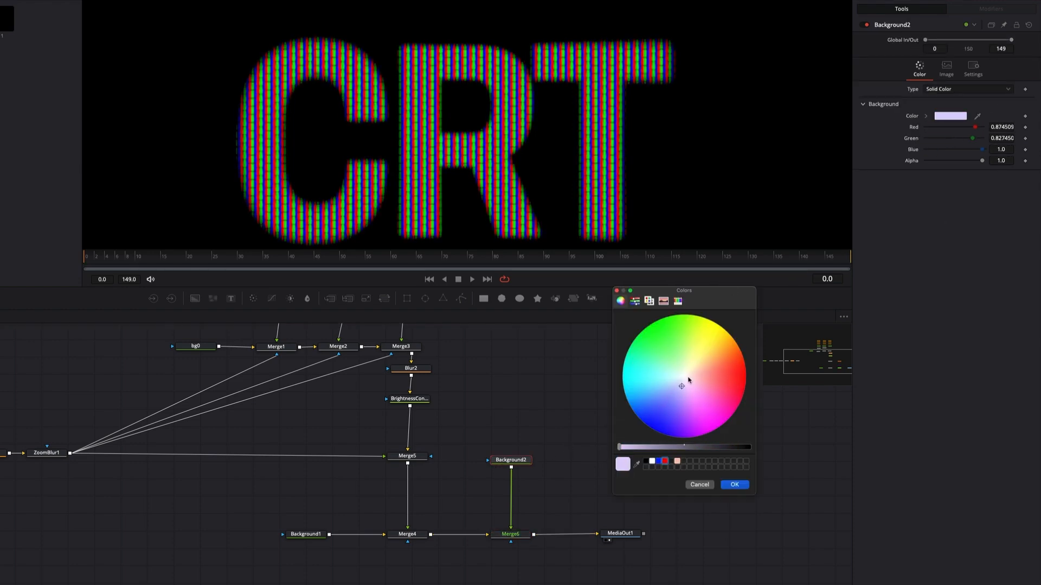
{"action": "left_click", "coordinate": [717, 324]}
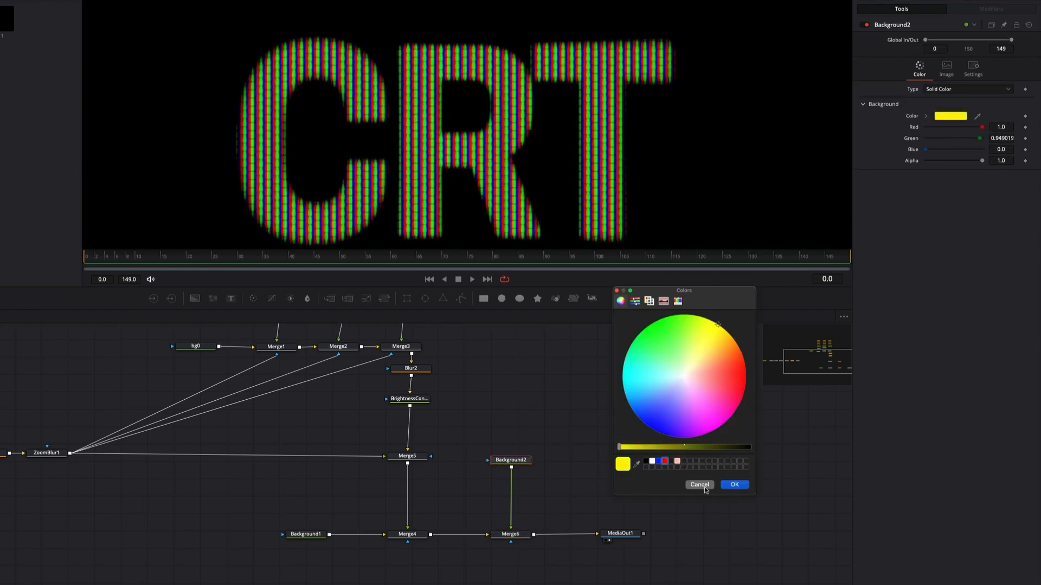